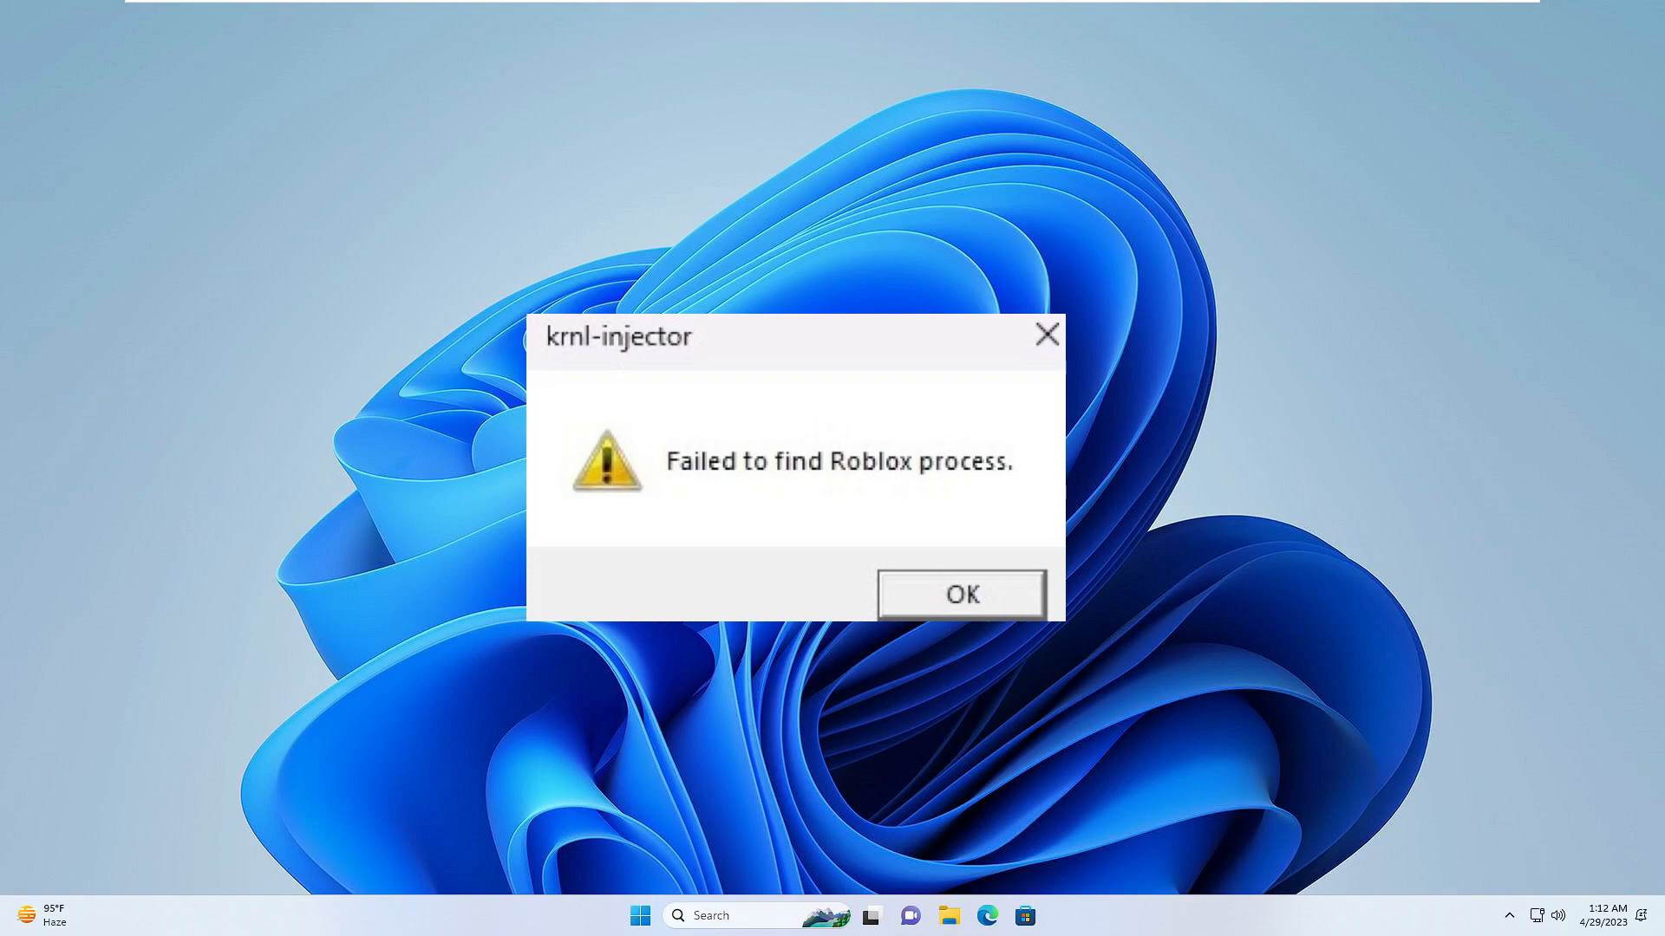
# - Dismiss the krnl-injector 'failed to find Roblox process' error with OK
pyautogui.click(958, 594)
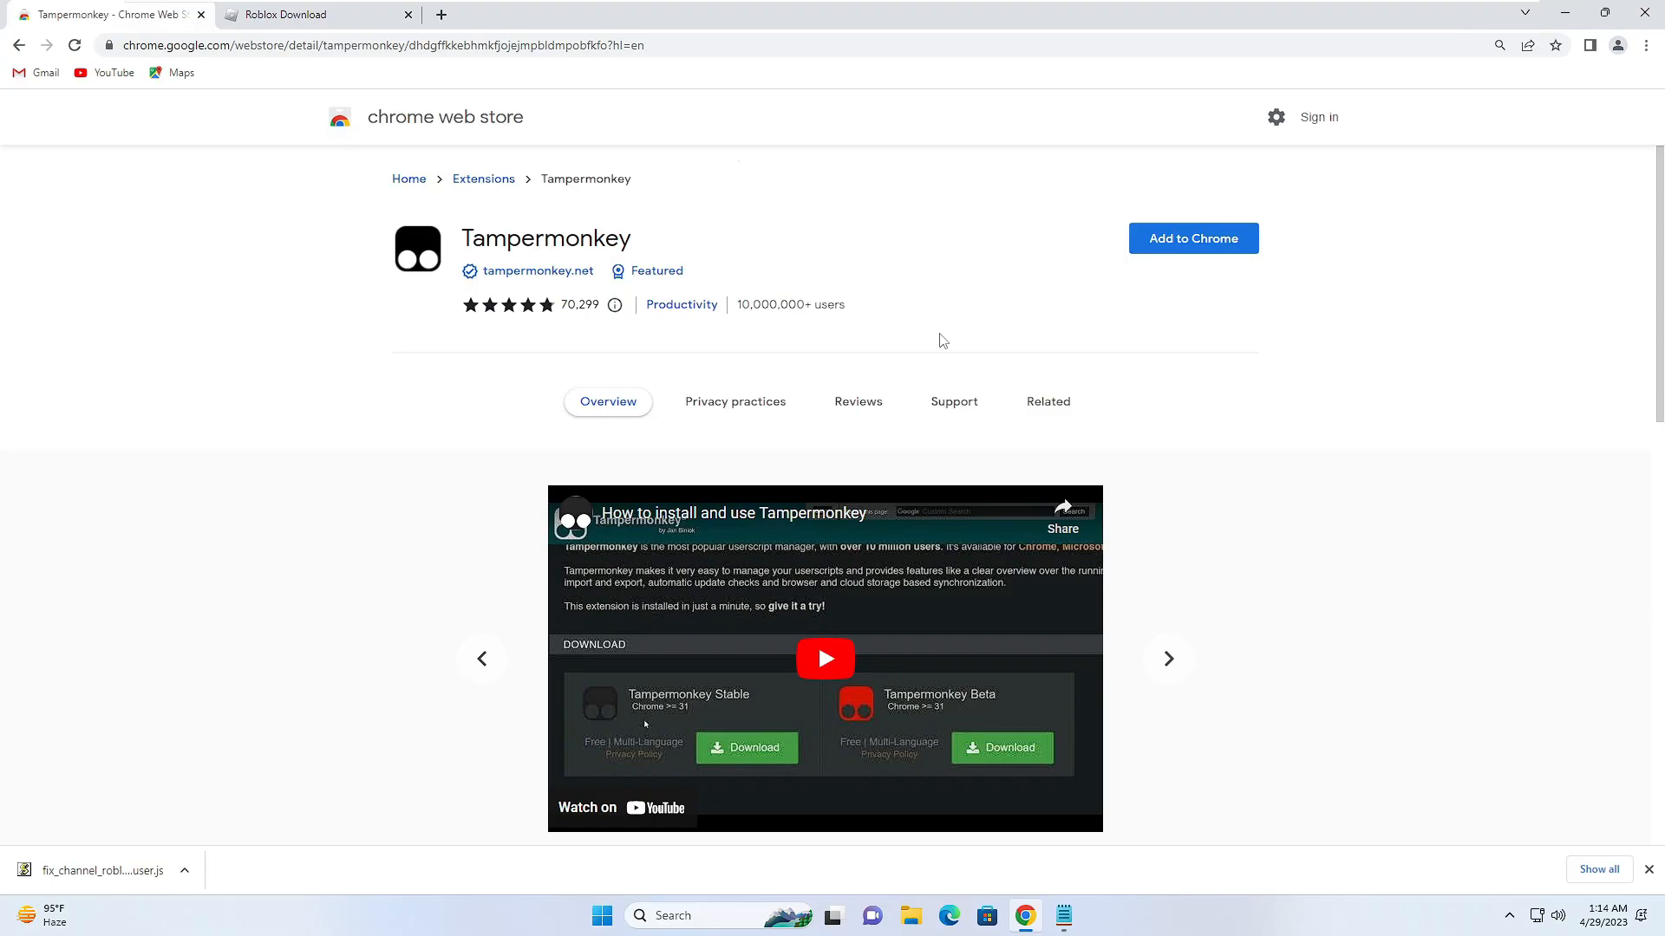
pyautogui.moveTo(716, 244)
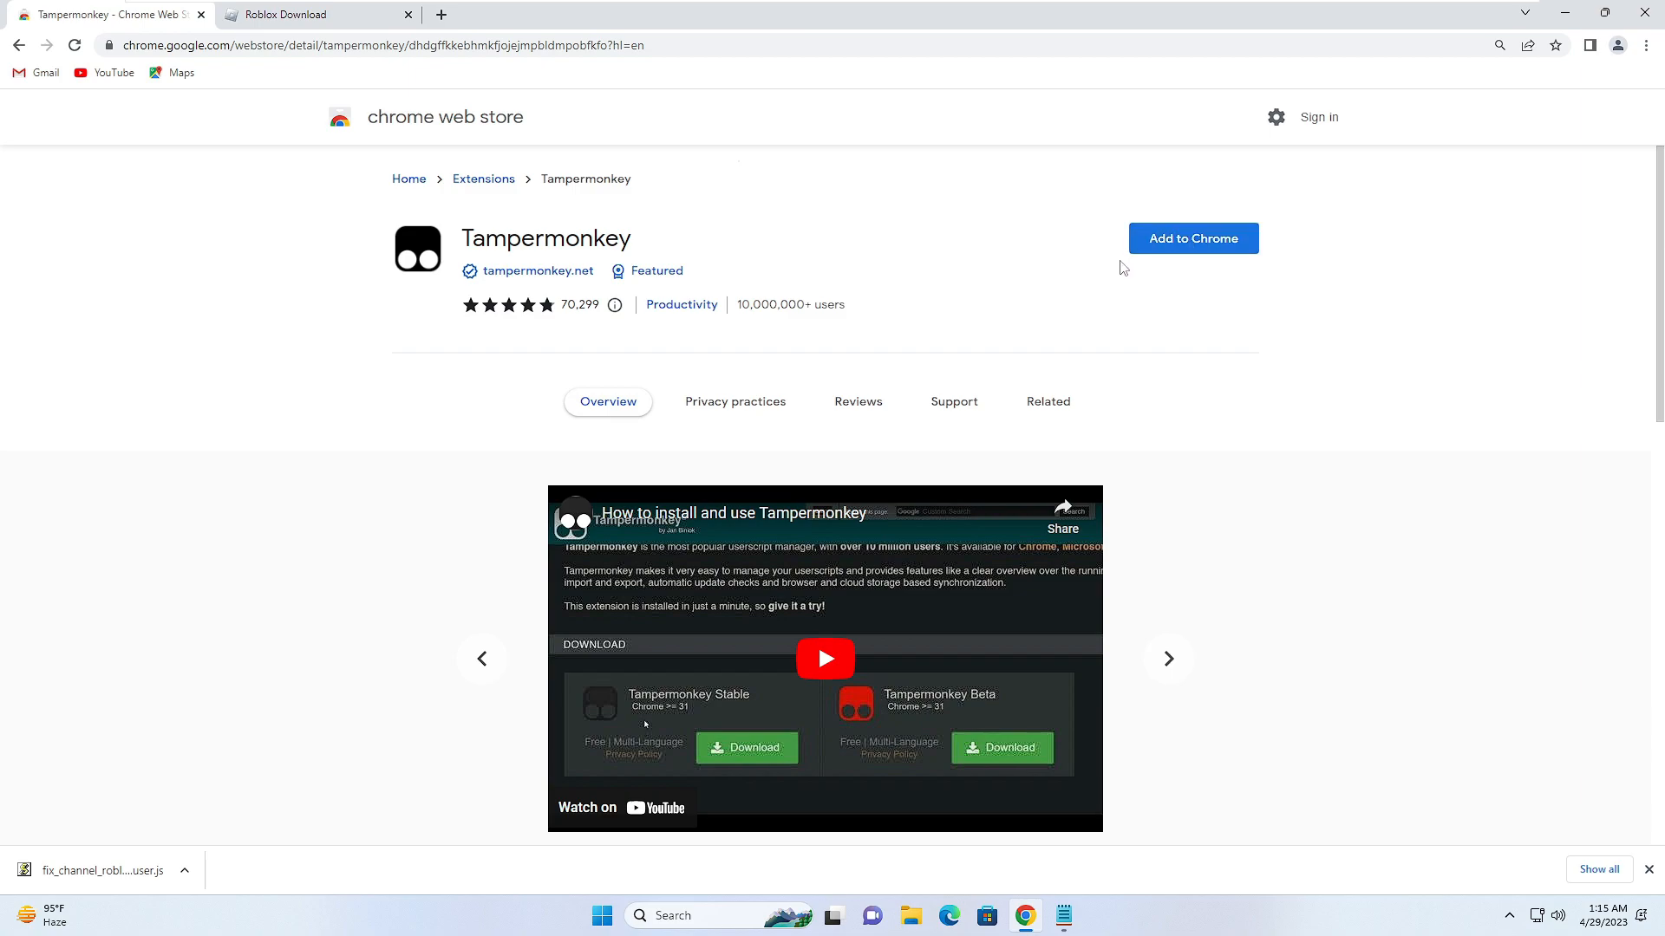
pyautogui.moveTo(1175, 253)
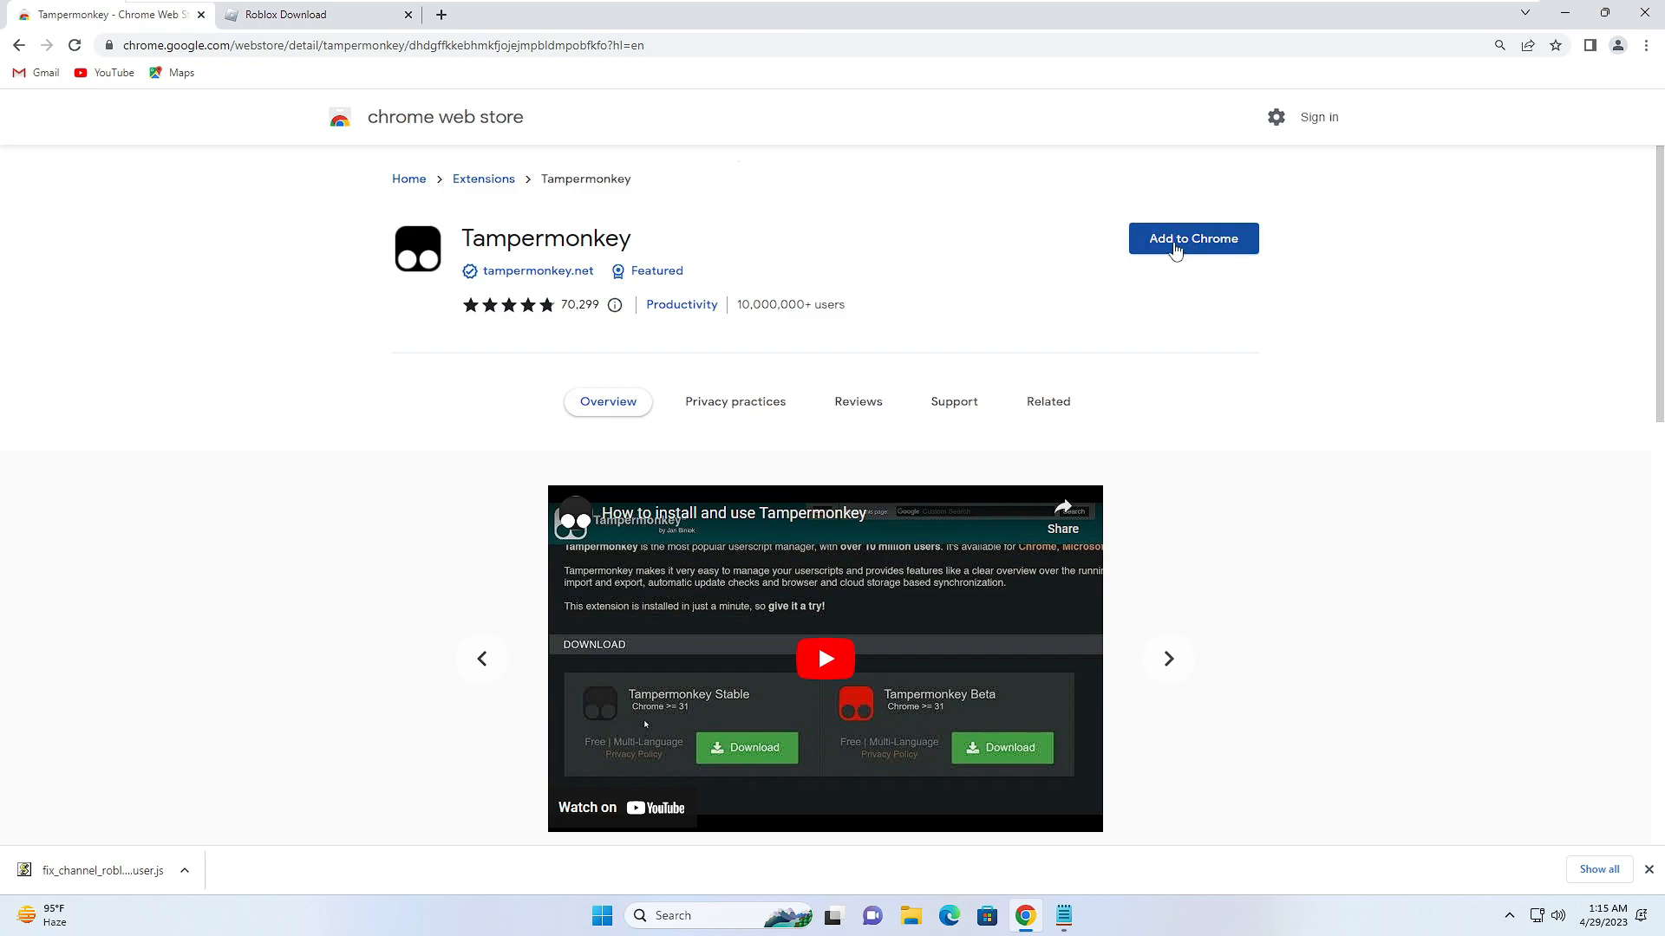
# - Install Tampermonkey via Add to Chrome, close its welcome page, and start a new tab
pyautogui.click(1193, 238)
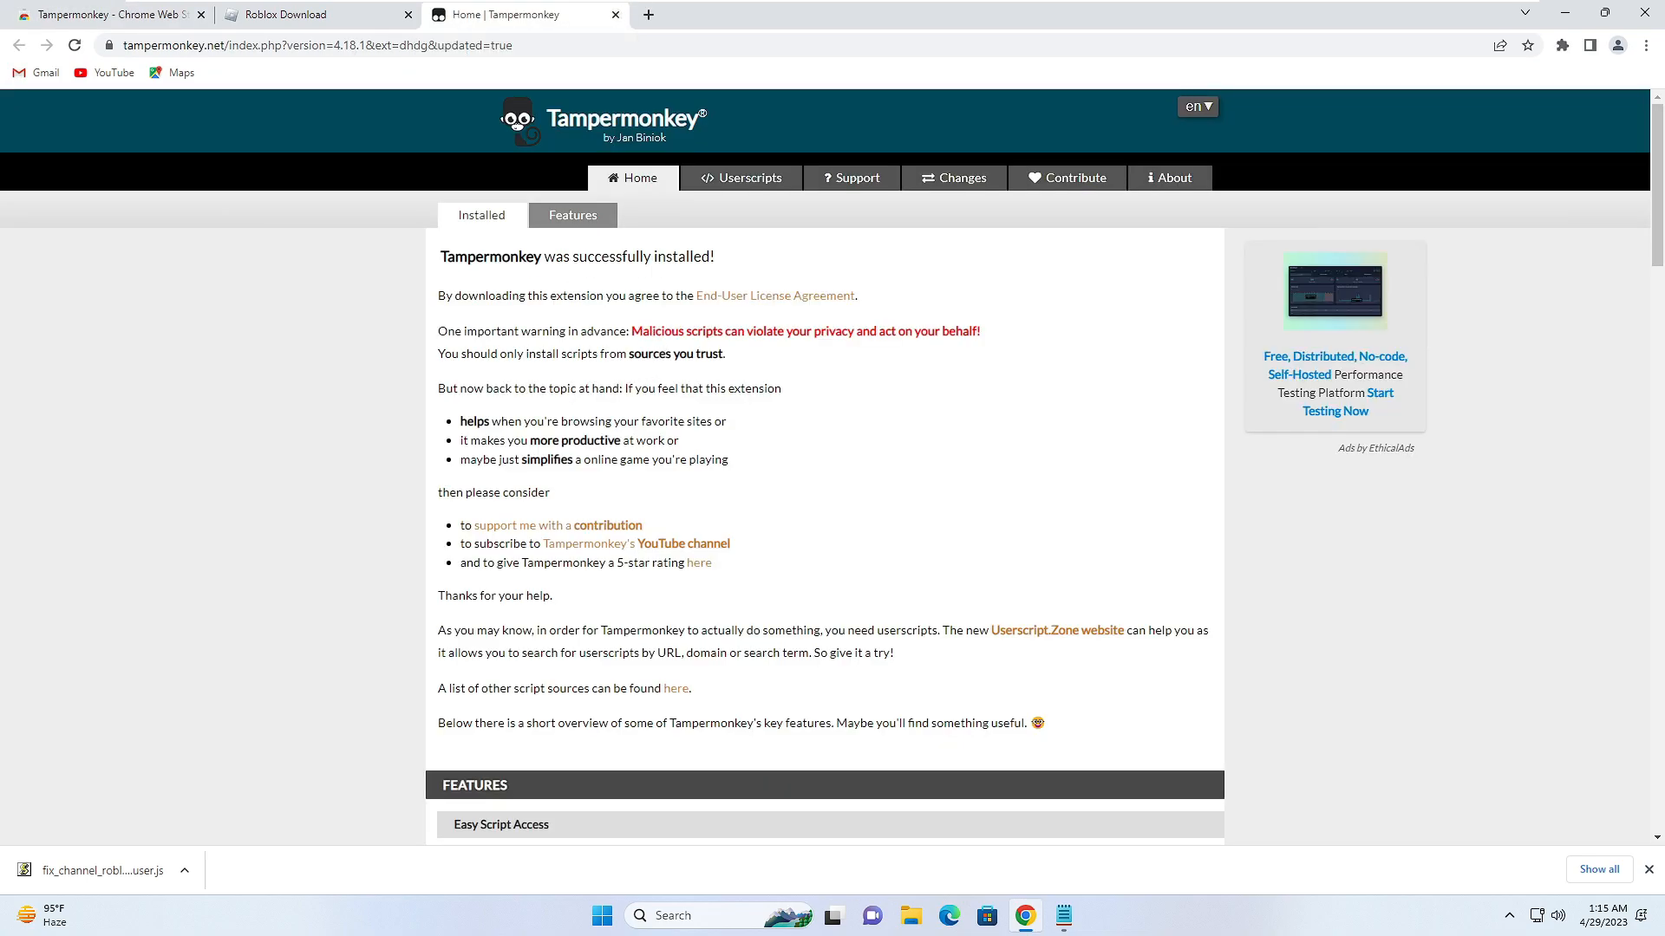
pyautogui.moveTo(586, 313)
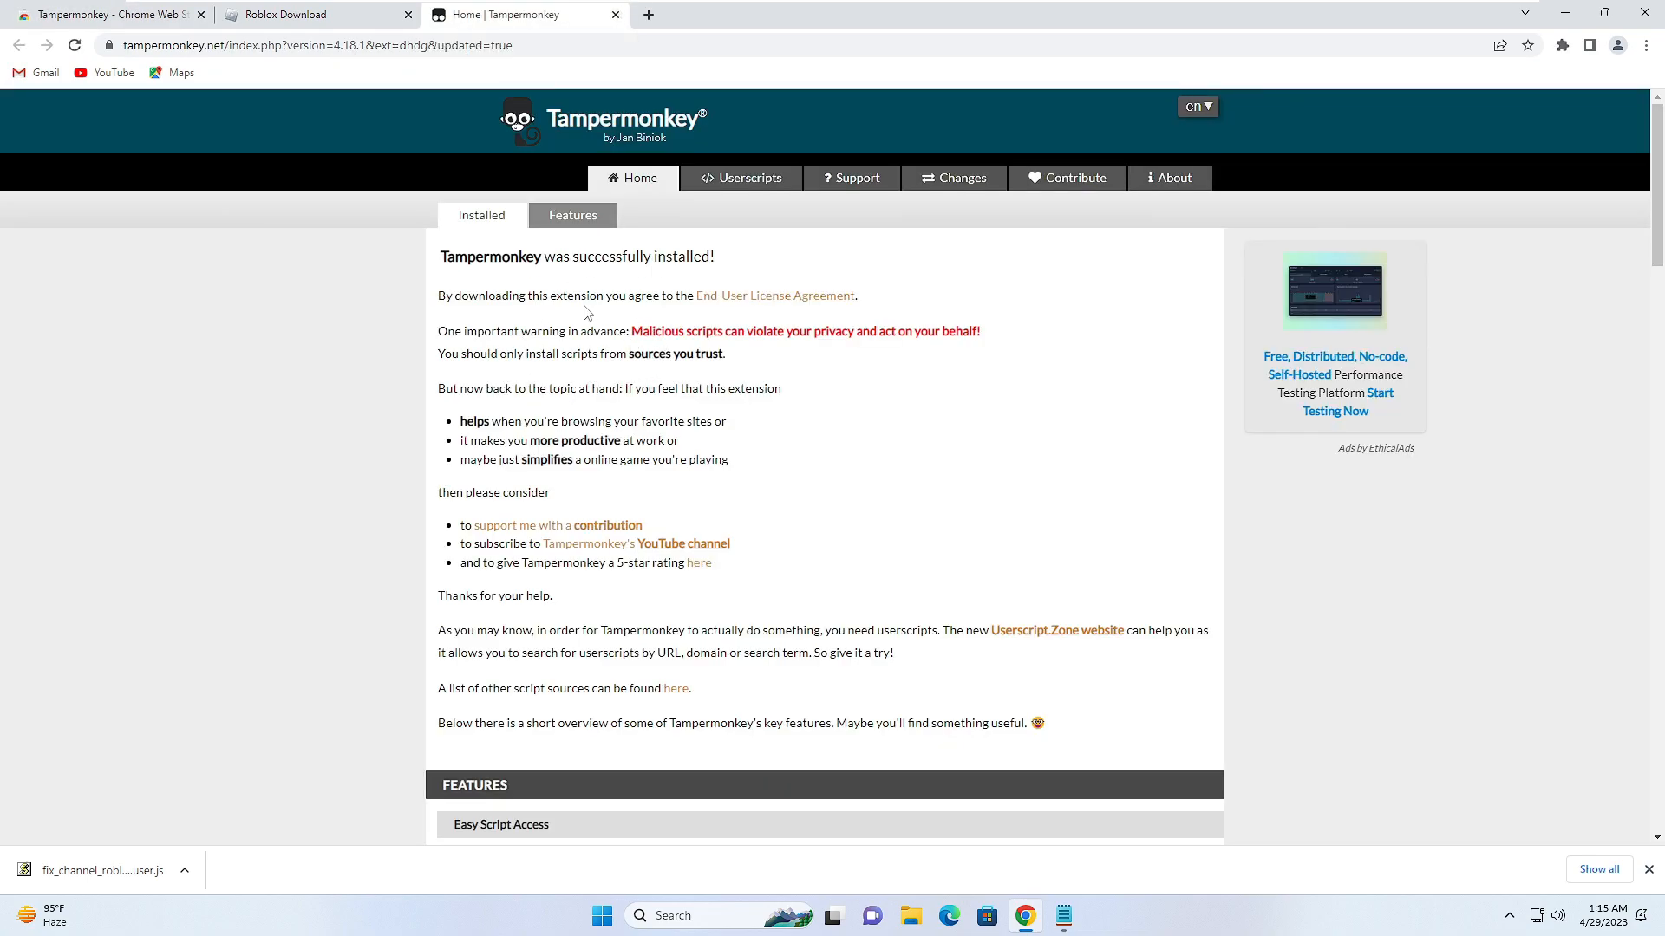
pyautogui.click(617, 15)
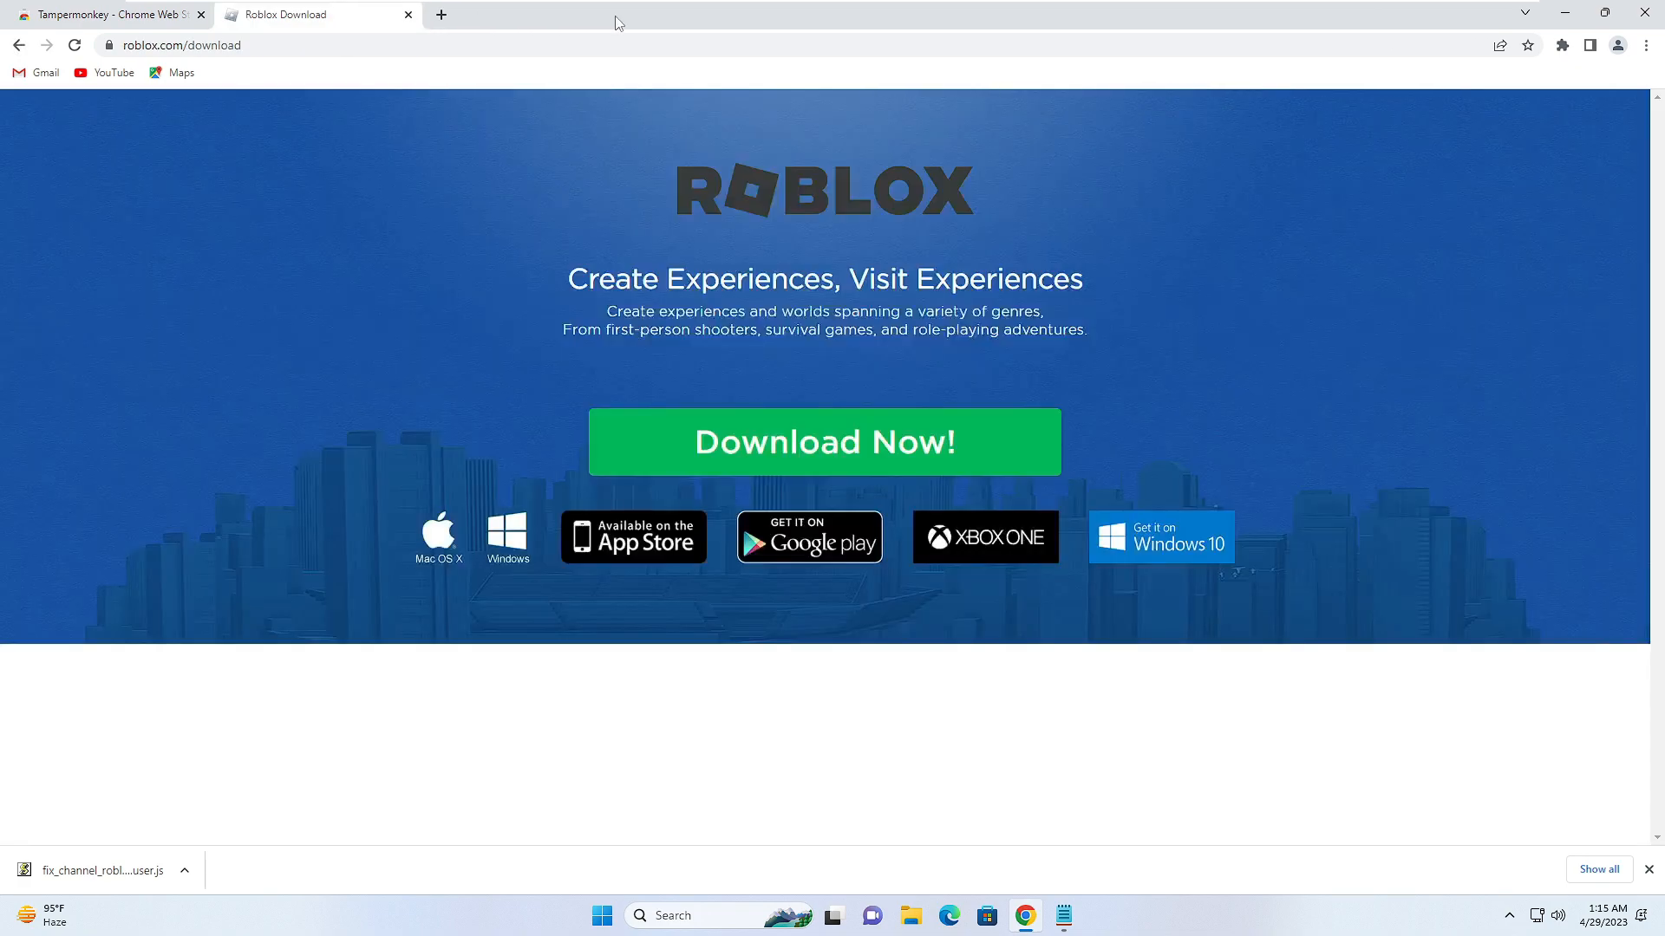
pyautogui.click(105, 14)
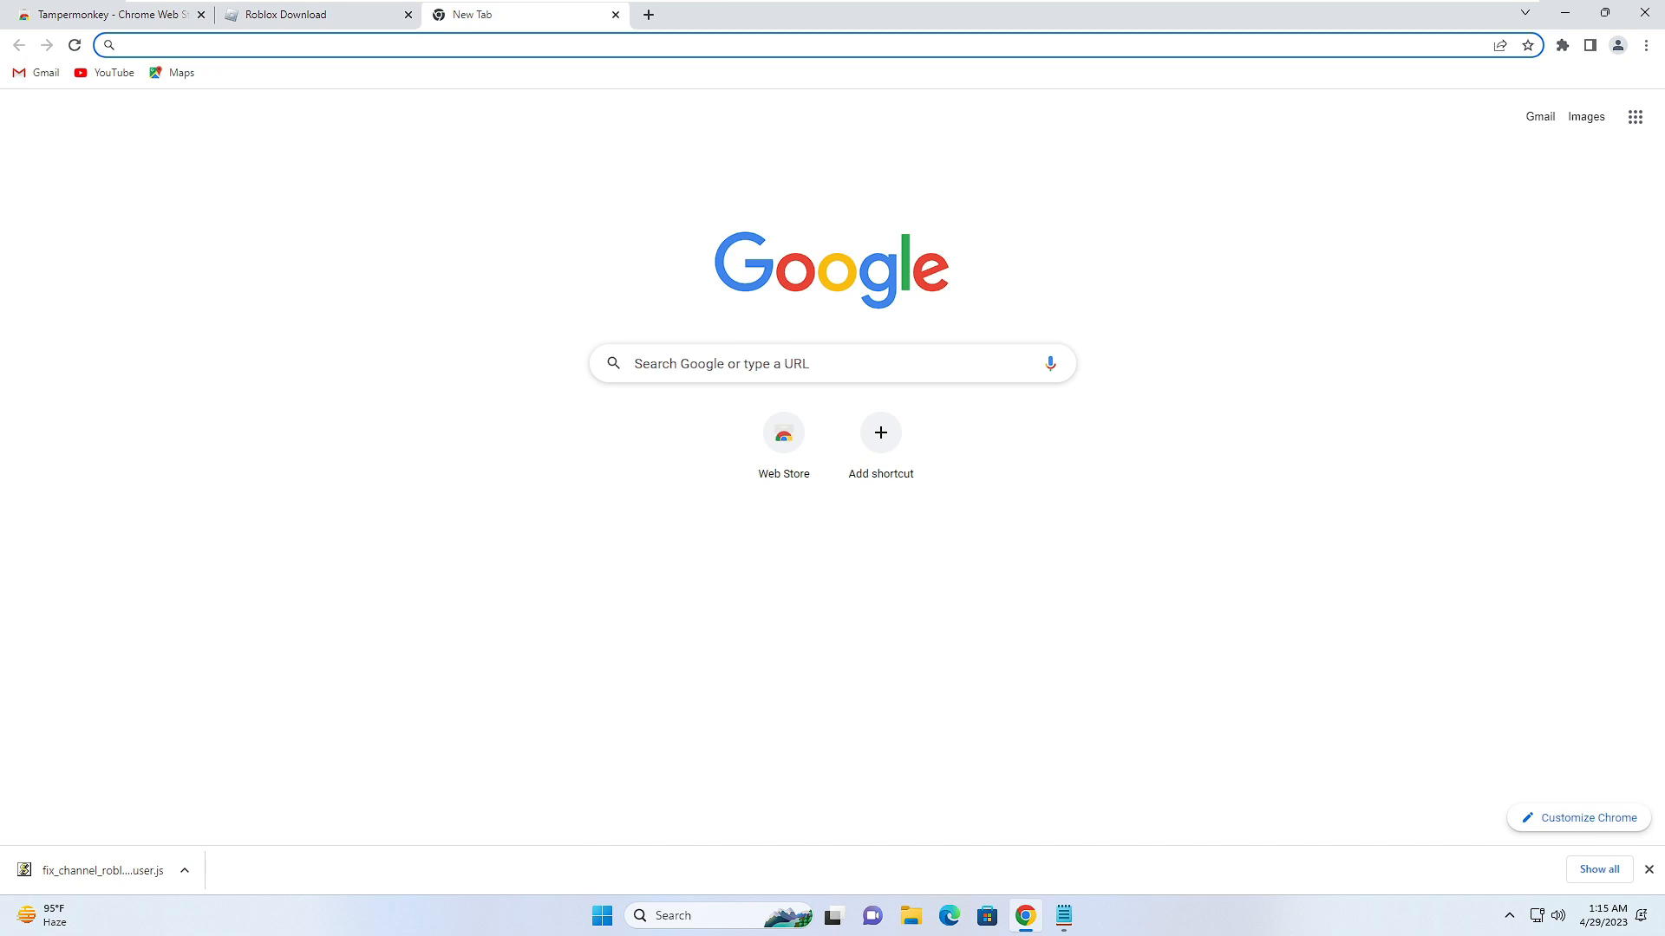
# - Load the Discord CDN link to fix_channel_roblox.user.js in the address bar
pyautogui.write('https://cdn.discordapp.com/attachments/1062038751737548883/1099149045815062569/fix_channel_roblox.user.js')
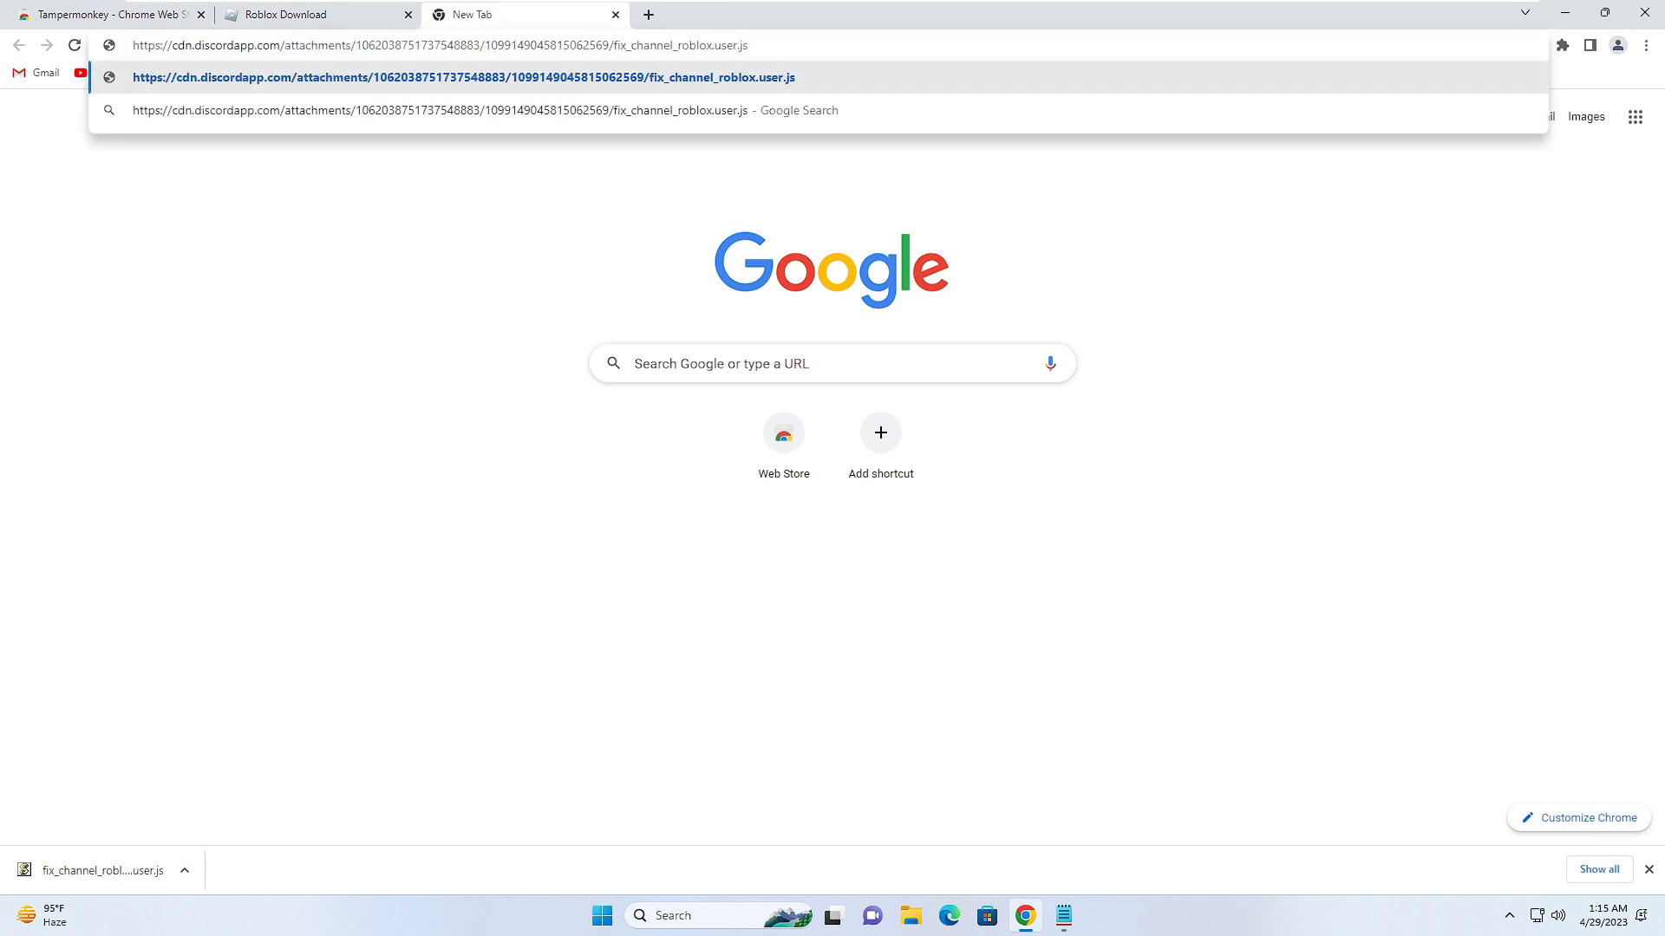
pyautogui.press('Enter')
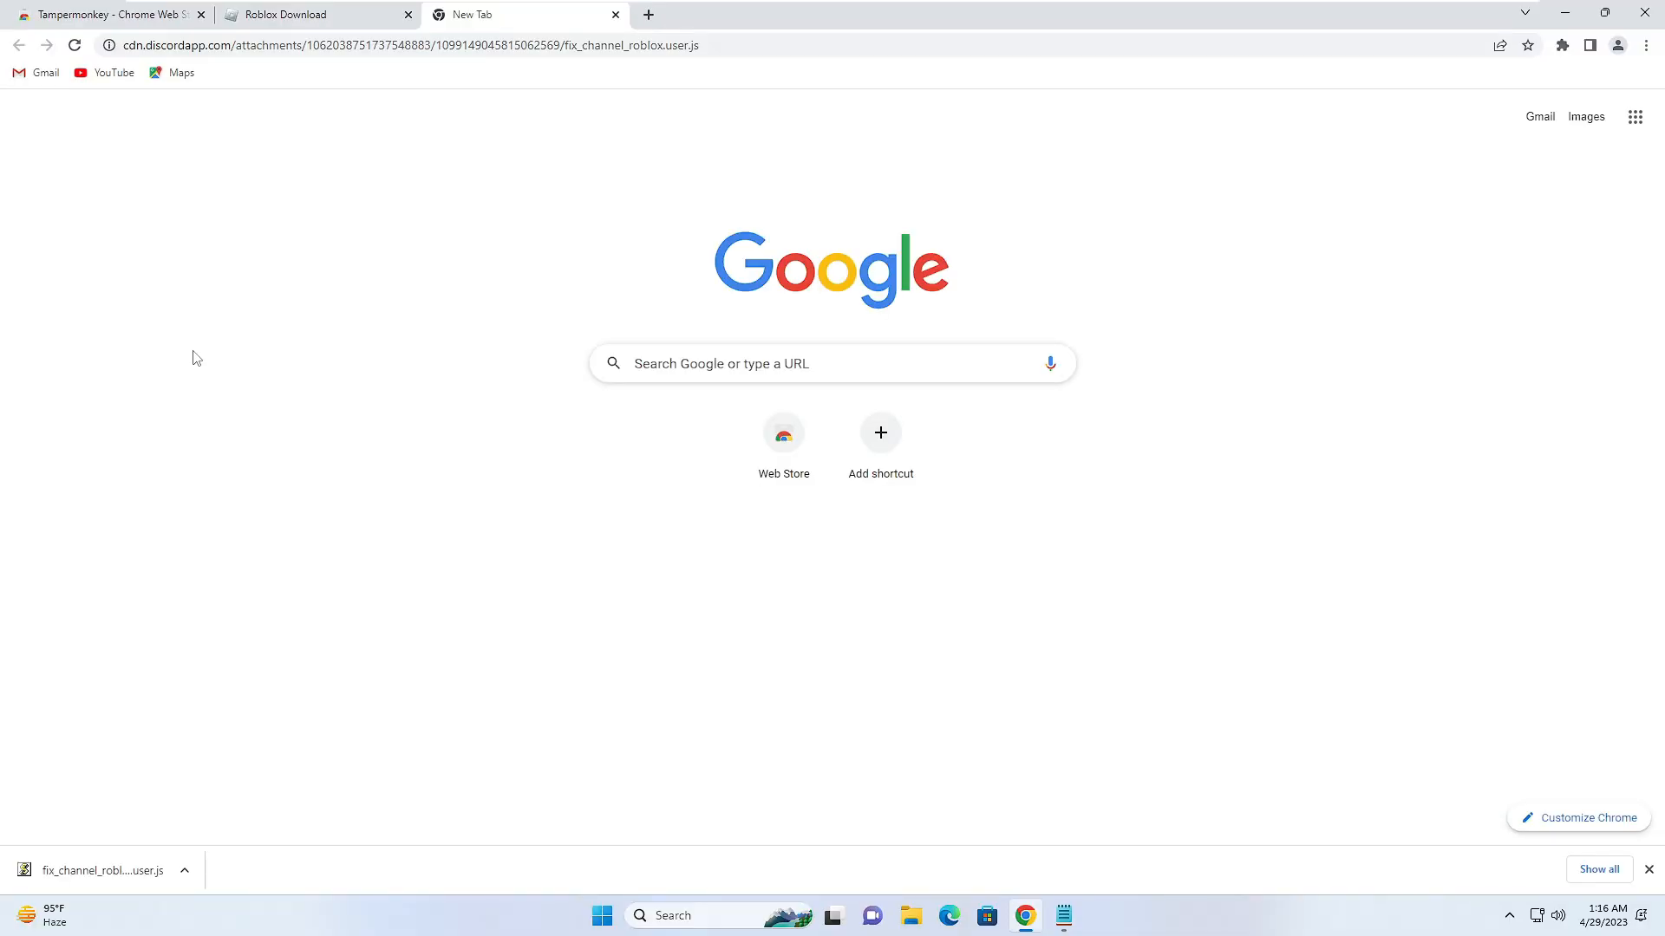
pyautogui.moveTo(412, 366)
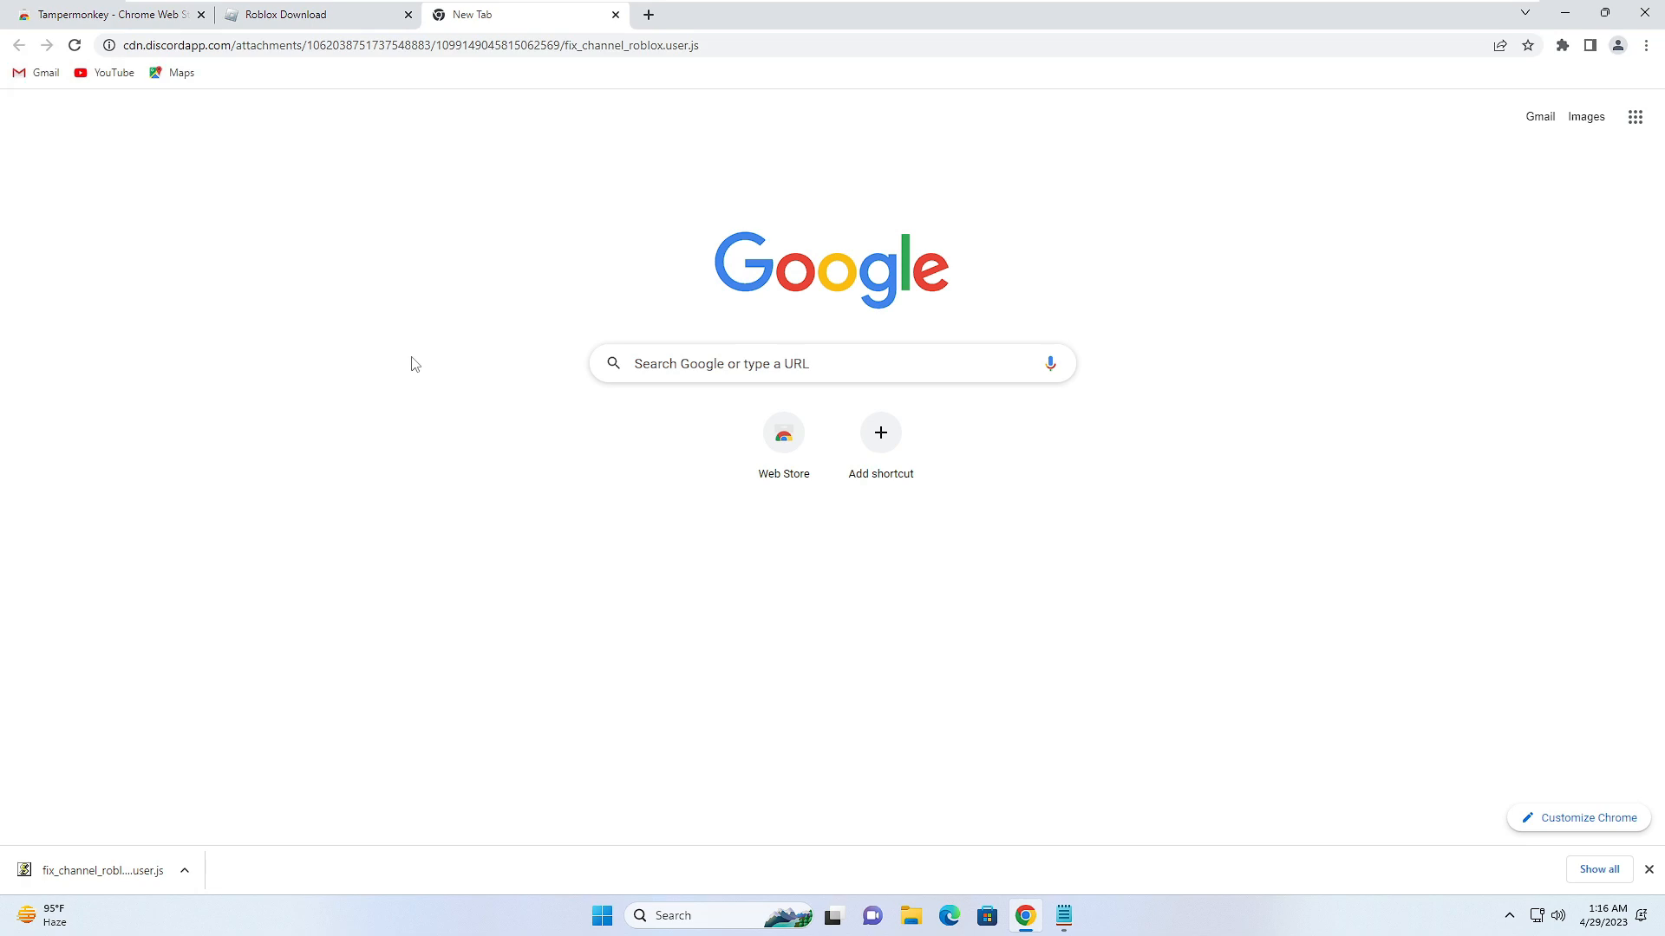
pyautogui.moveTo(402, 378)
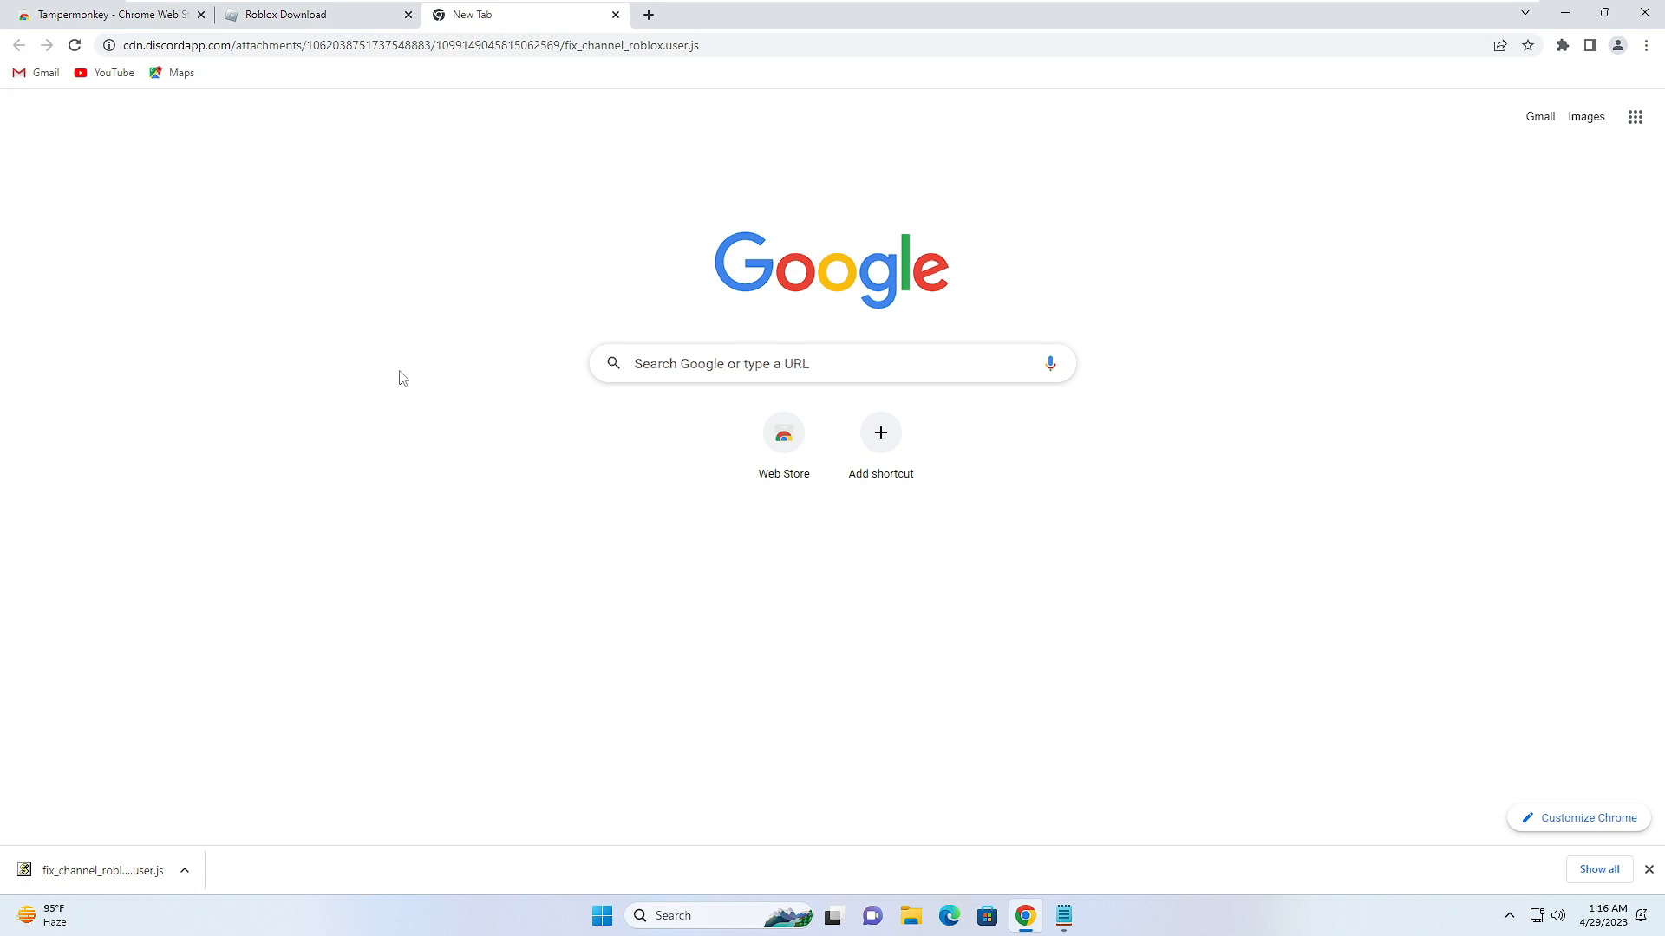
pyautogui.moveTo(402, 373)
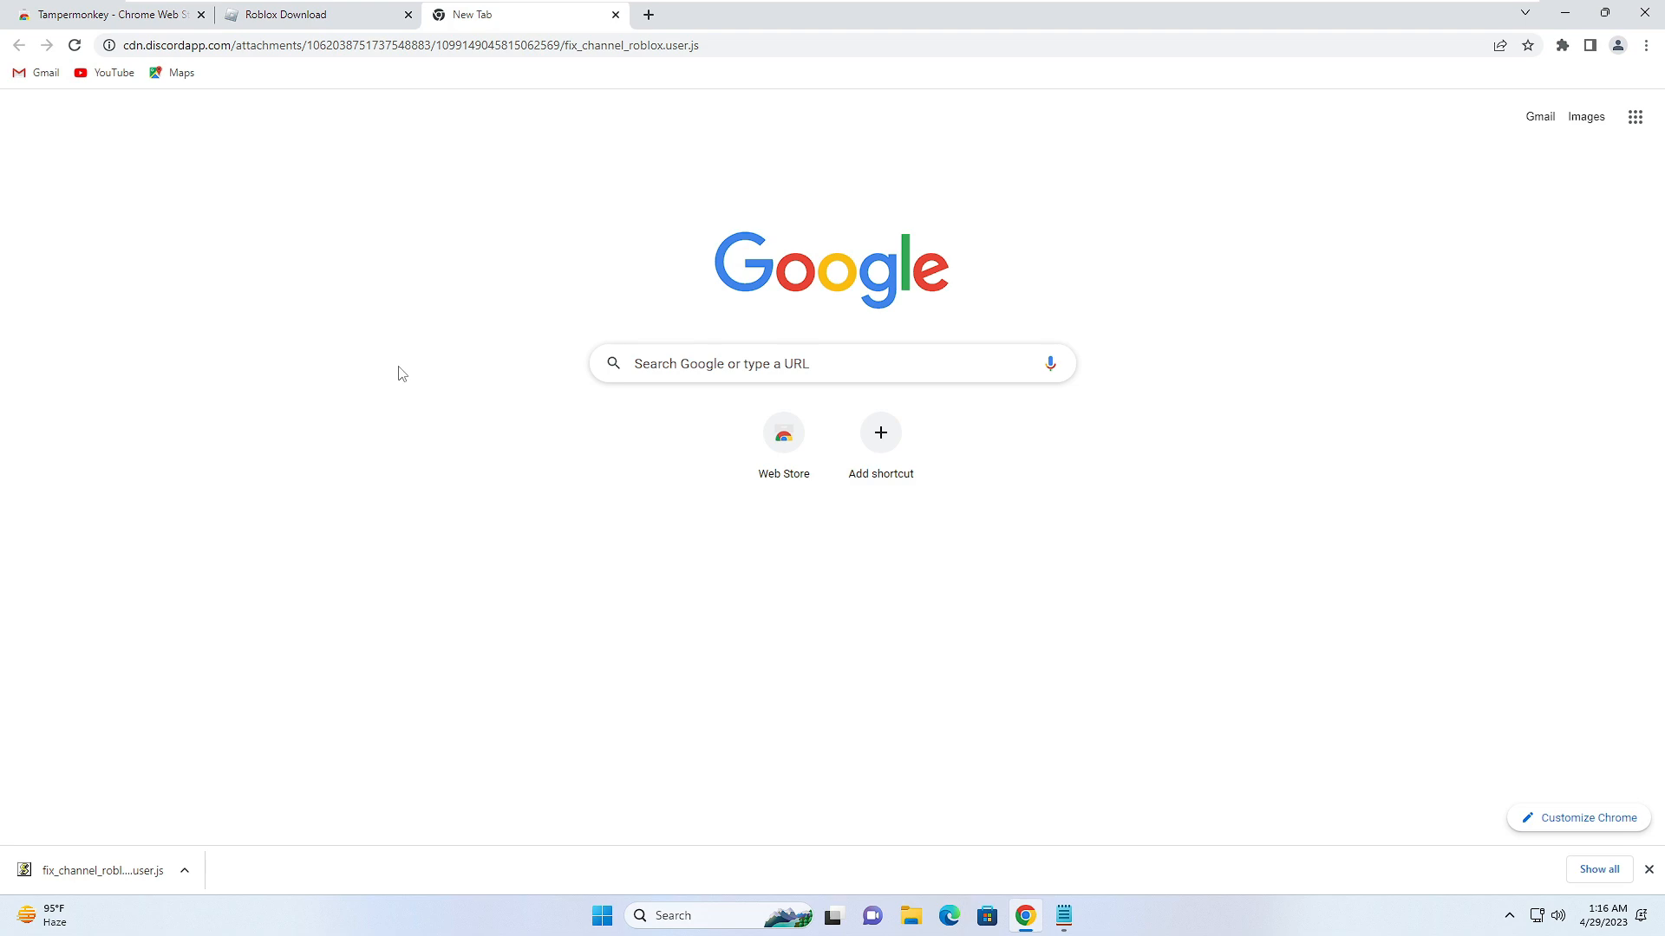
pyautogui.moveTo(385, 354)
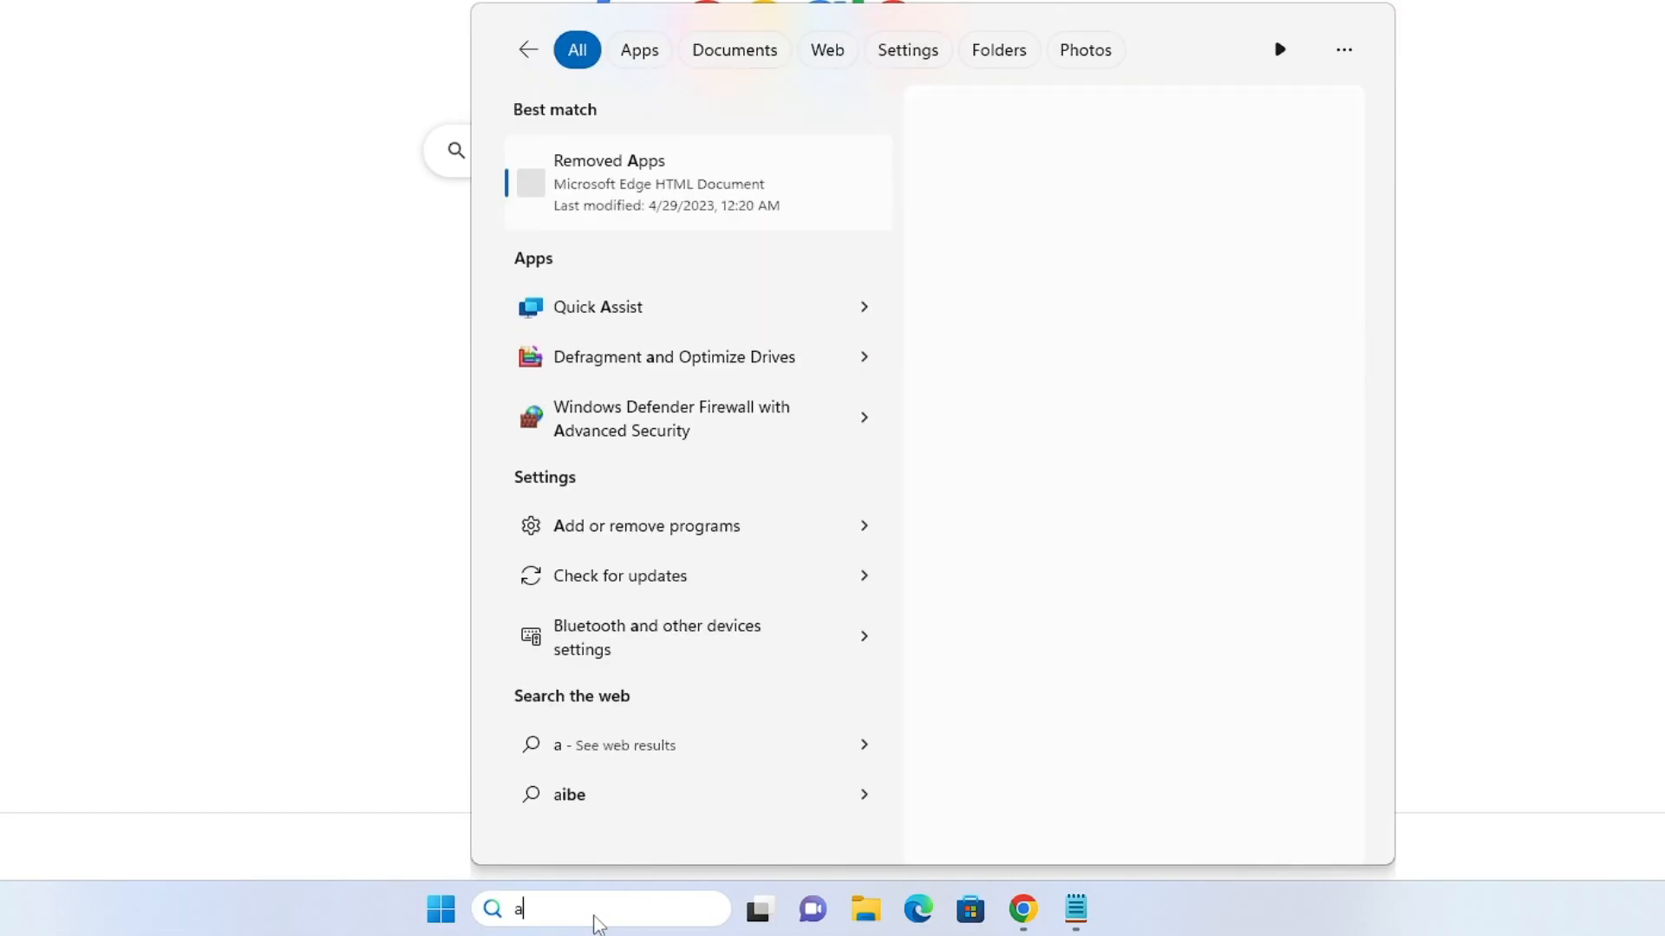
# - Run appwiz.cpl and uninstall Roblox Player from Programs and Features
pyautogui.write('ppwiz.cpl')
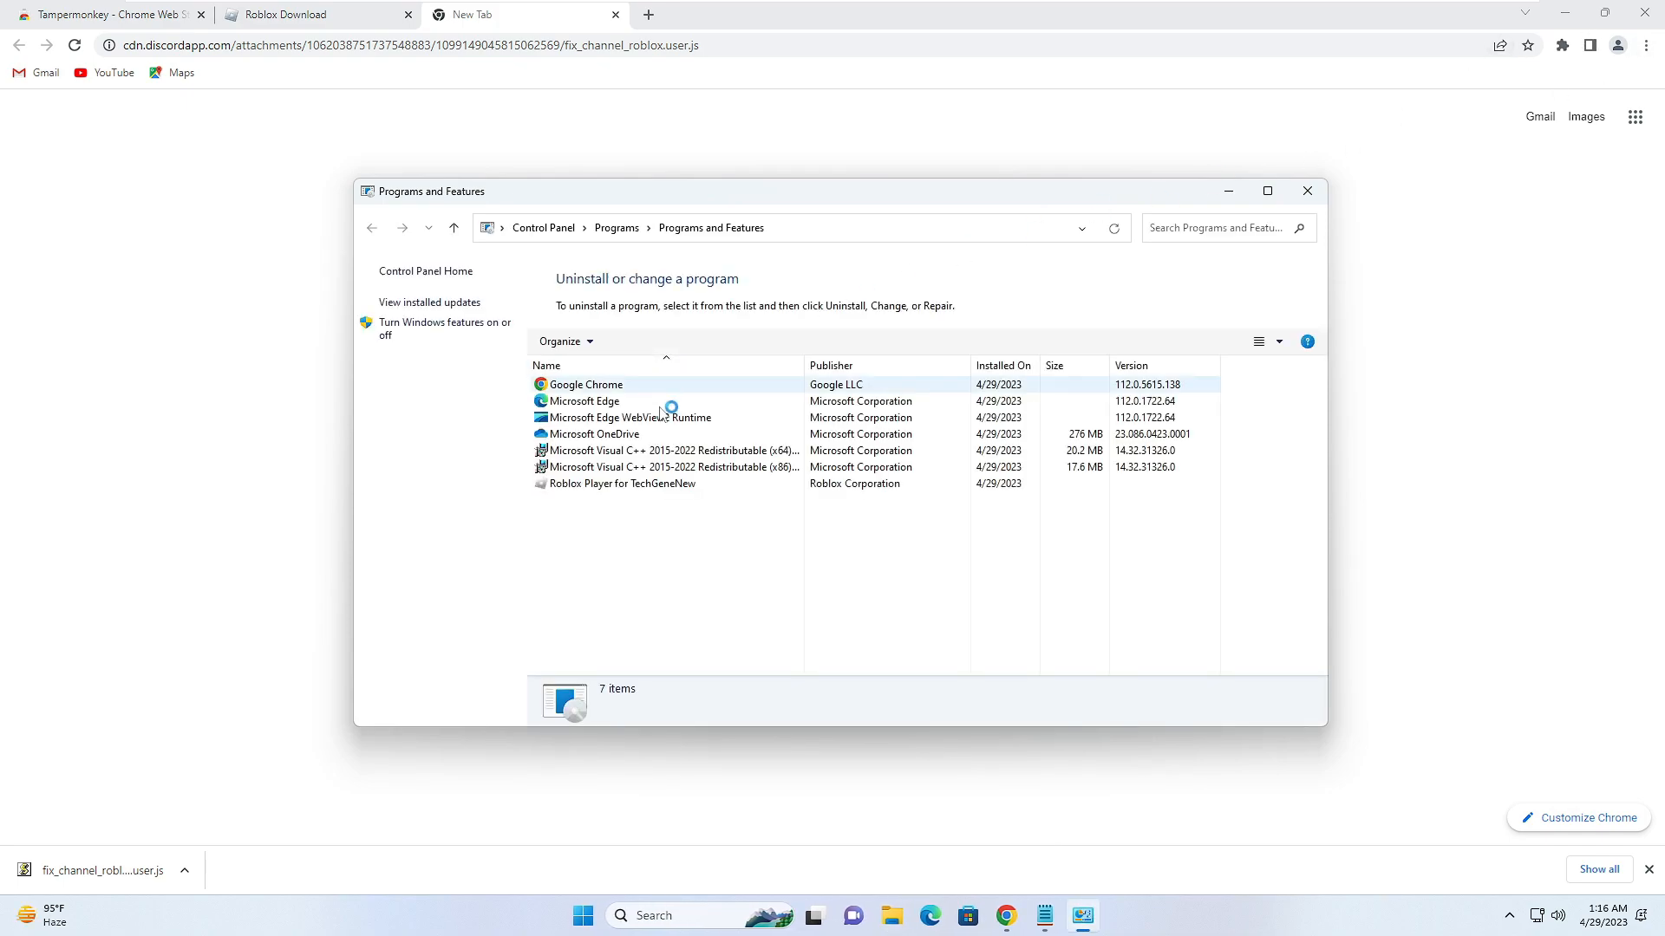
pyautogui.click(1266, 191)
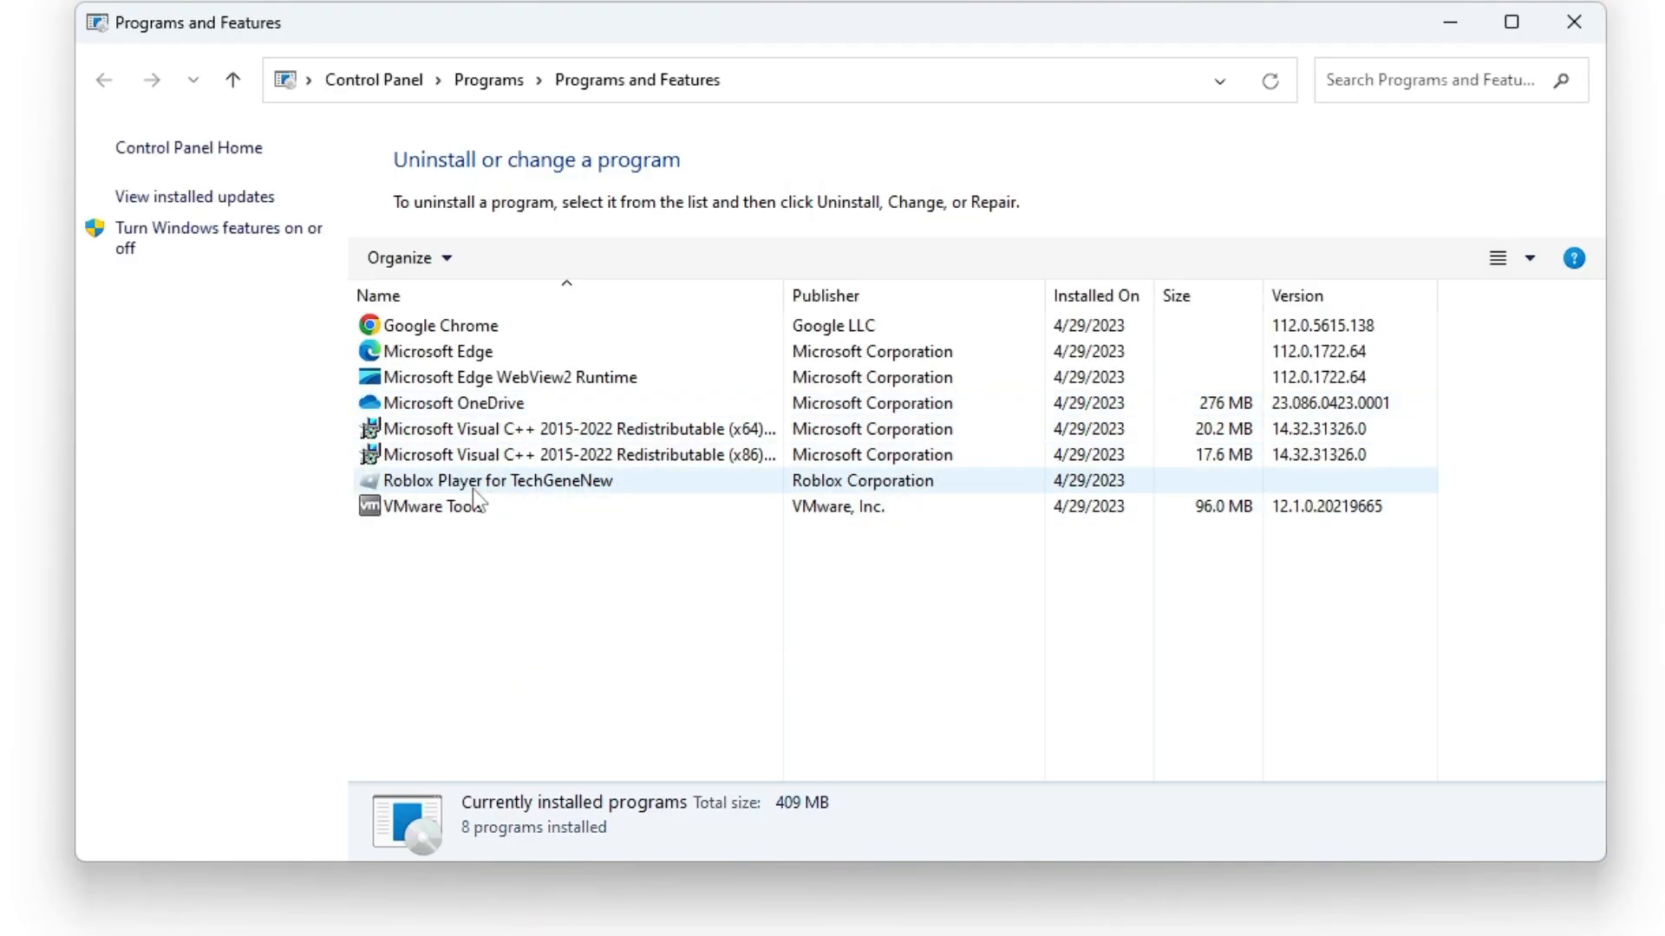
pyautogui.click(500, 481)
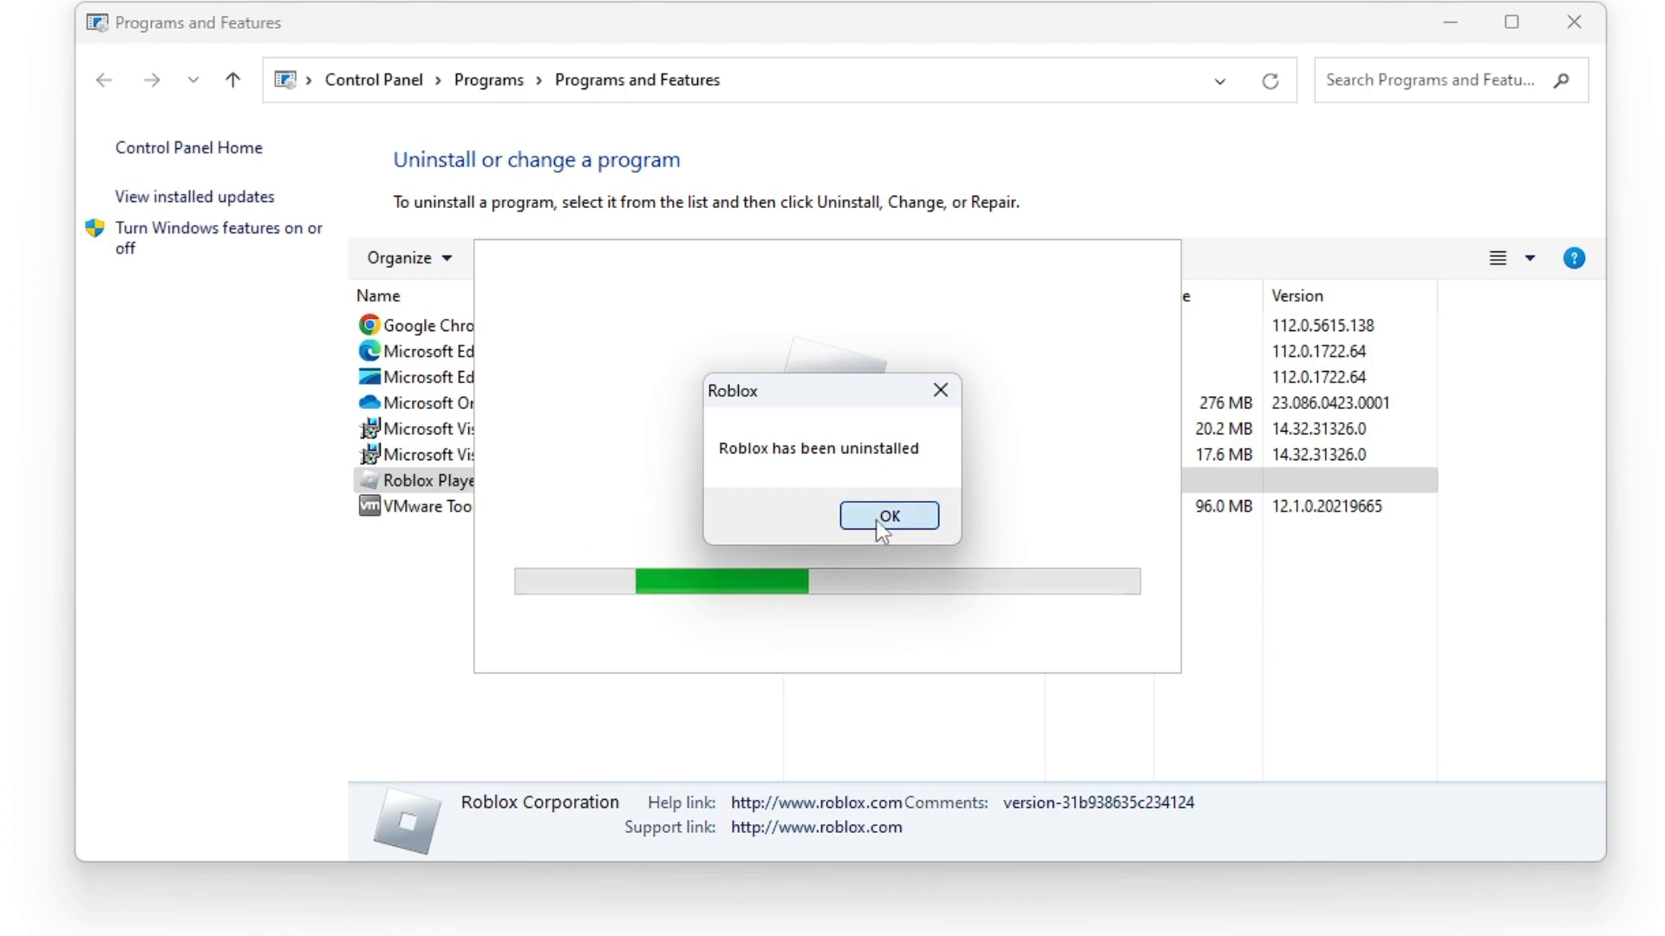
pyautogui.click(888, 516)
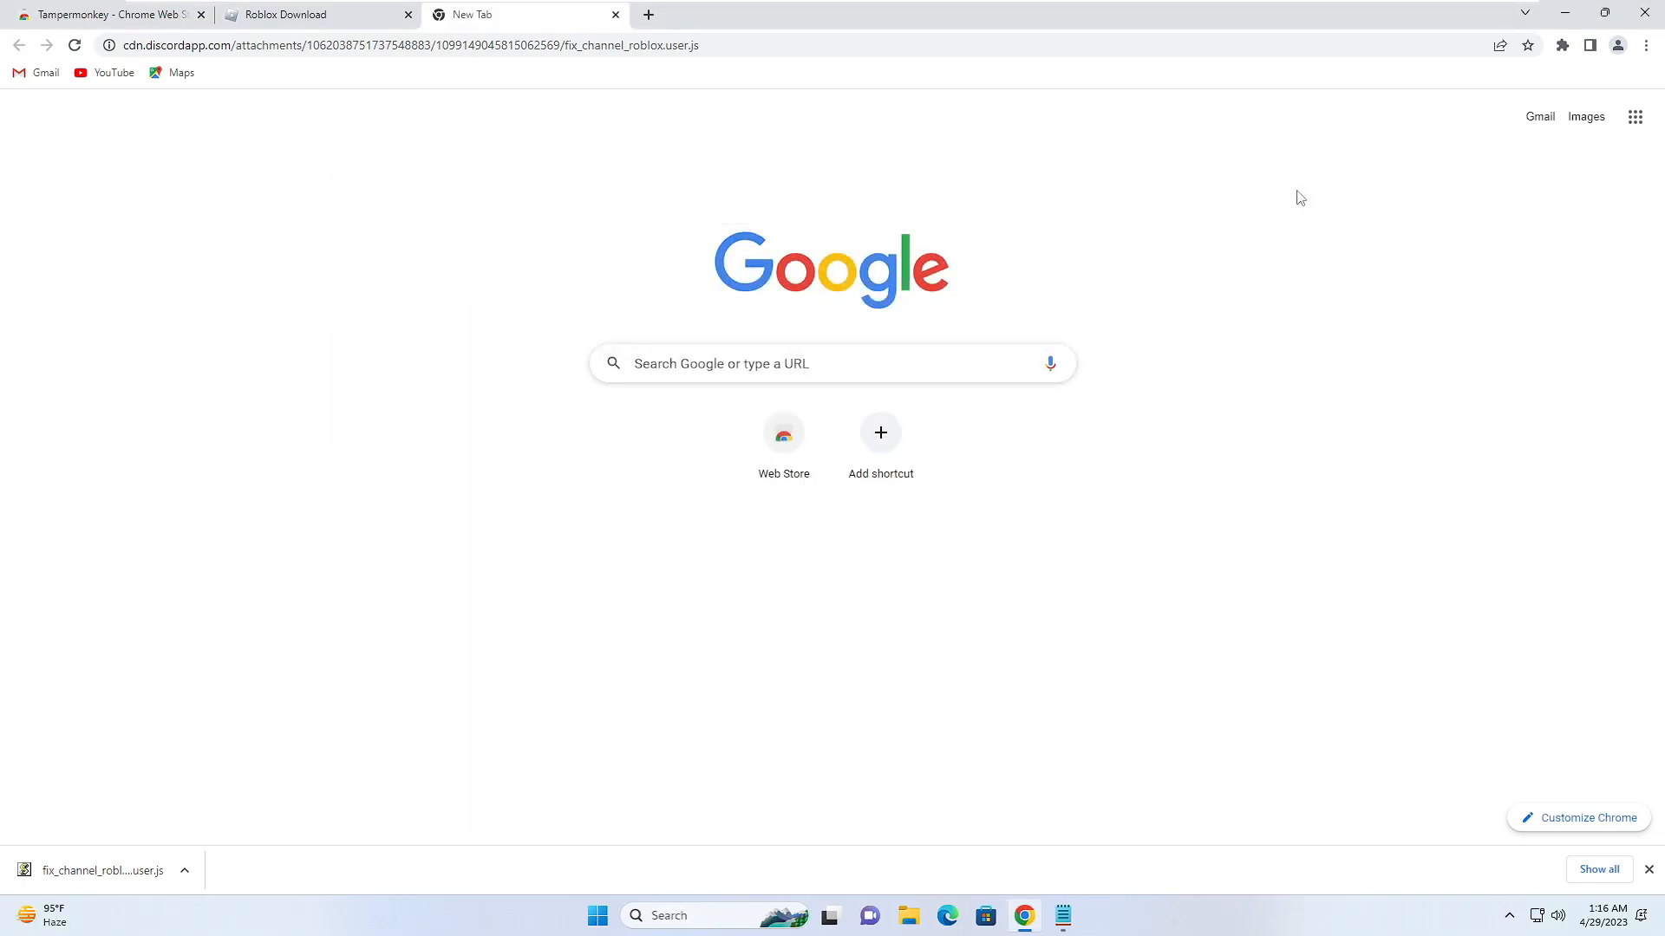
# - Return to the Roblox Download tab and download the installer via Download Now!
pyautogui.click(319, 13)
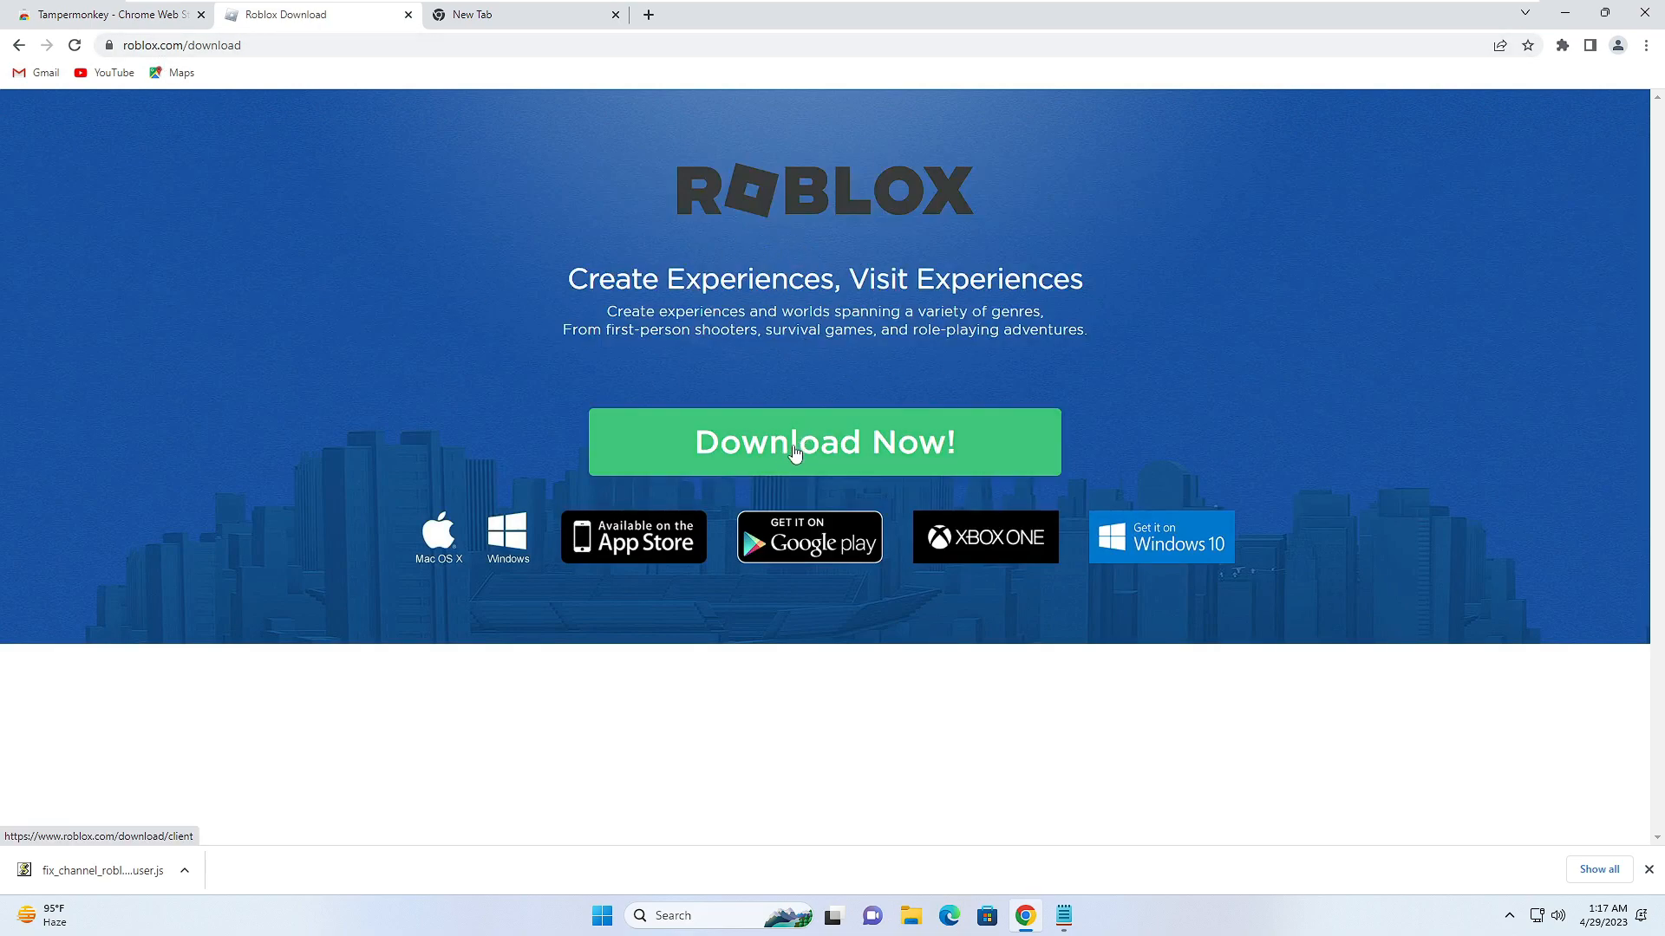
pyautogui.click(822, 442)
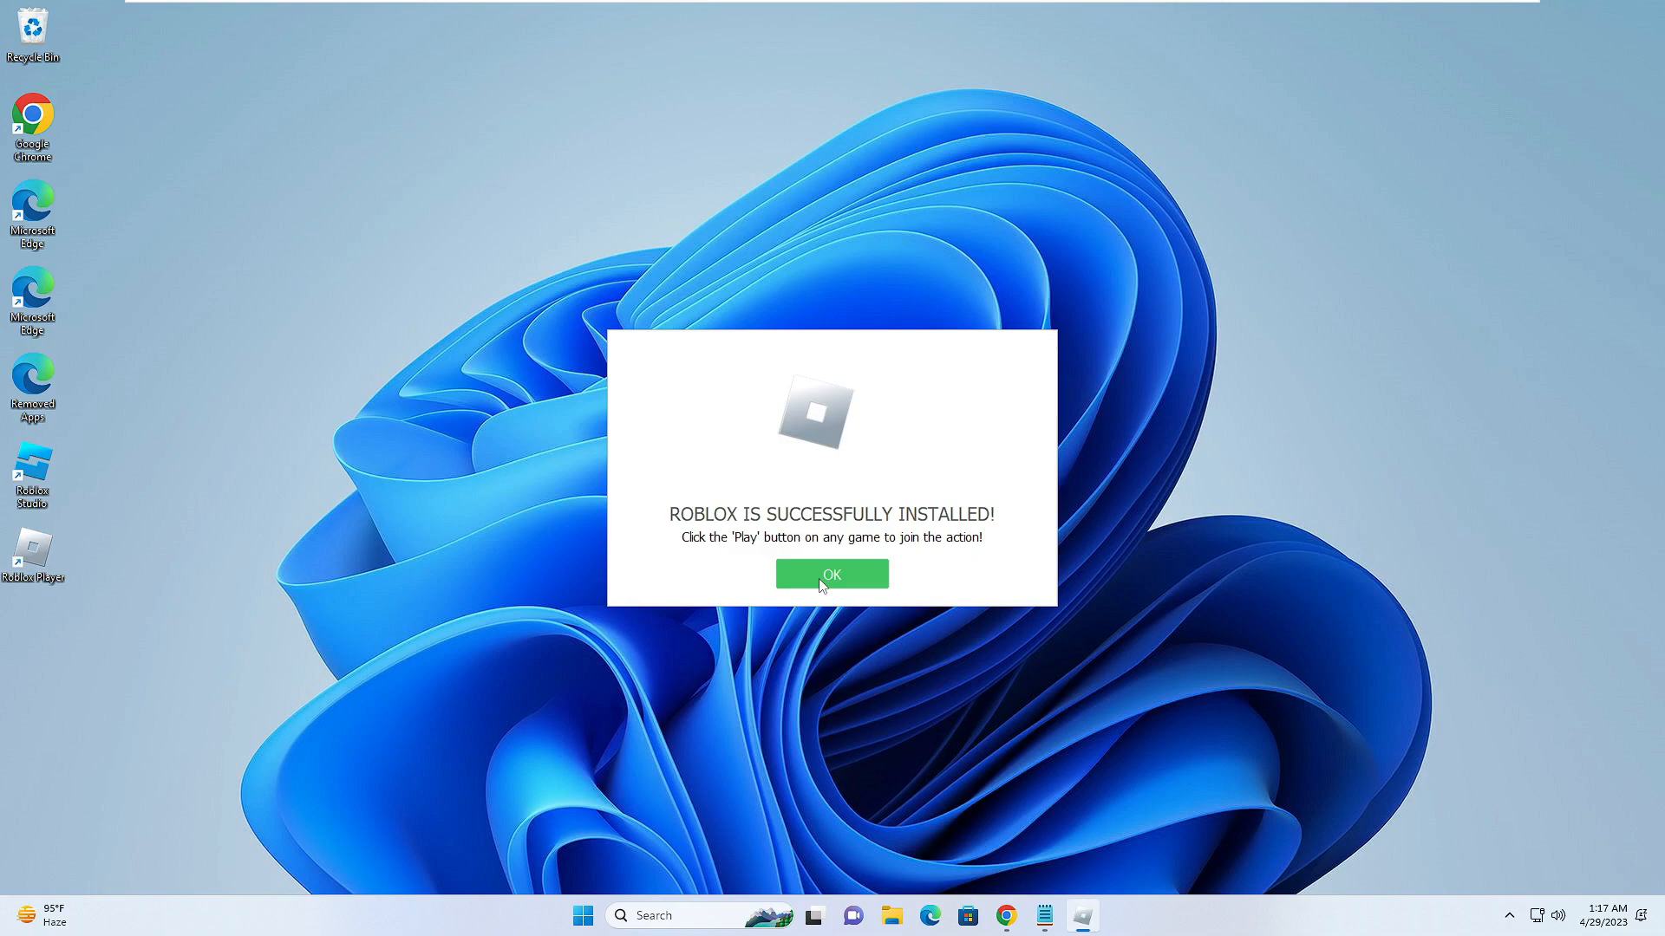
# - In Roblox Player shortcut Properties > Compatibility, enable Disable fullscreen optimizations and Run as administrator, then save
pyautogui.click(830, 574)
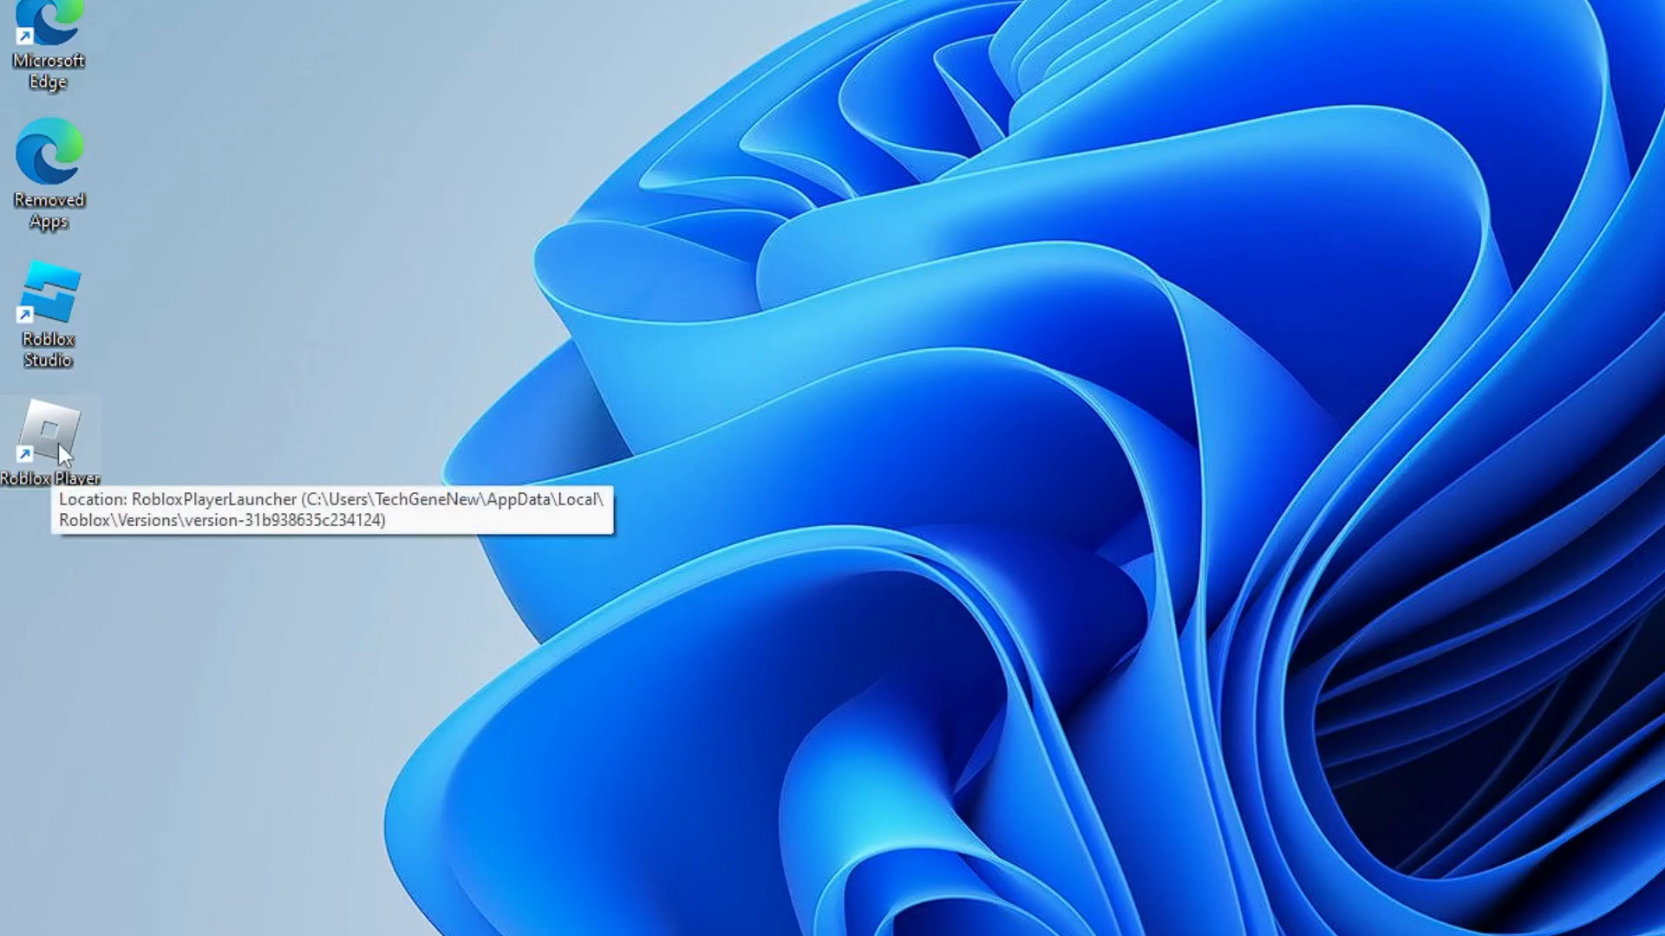
pyautogui.rightClick(42, 445)
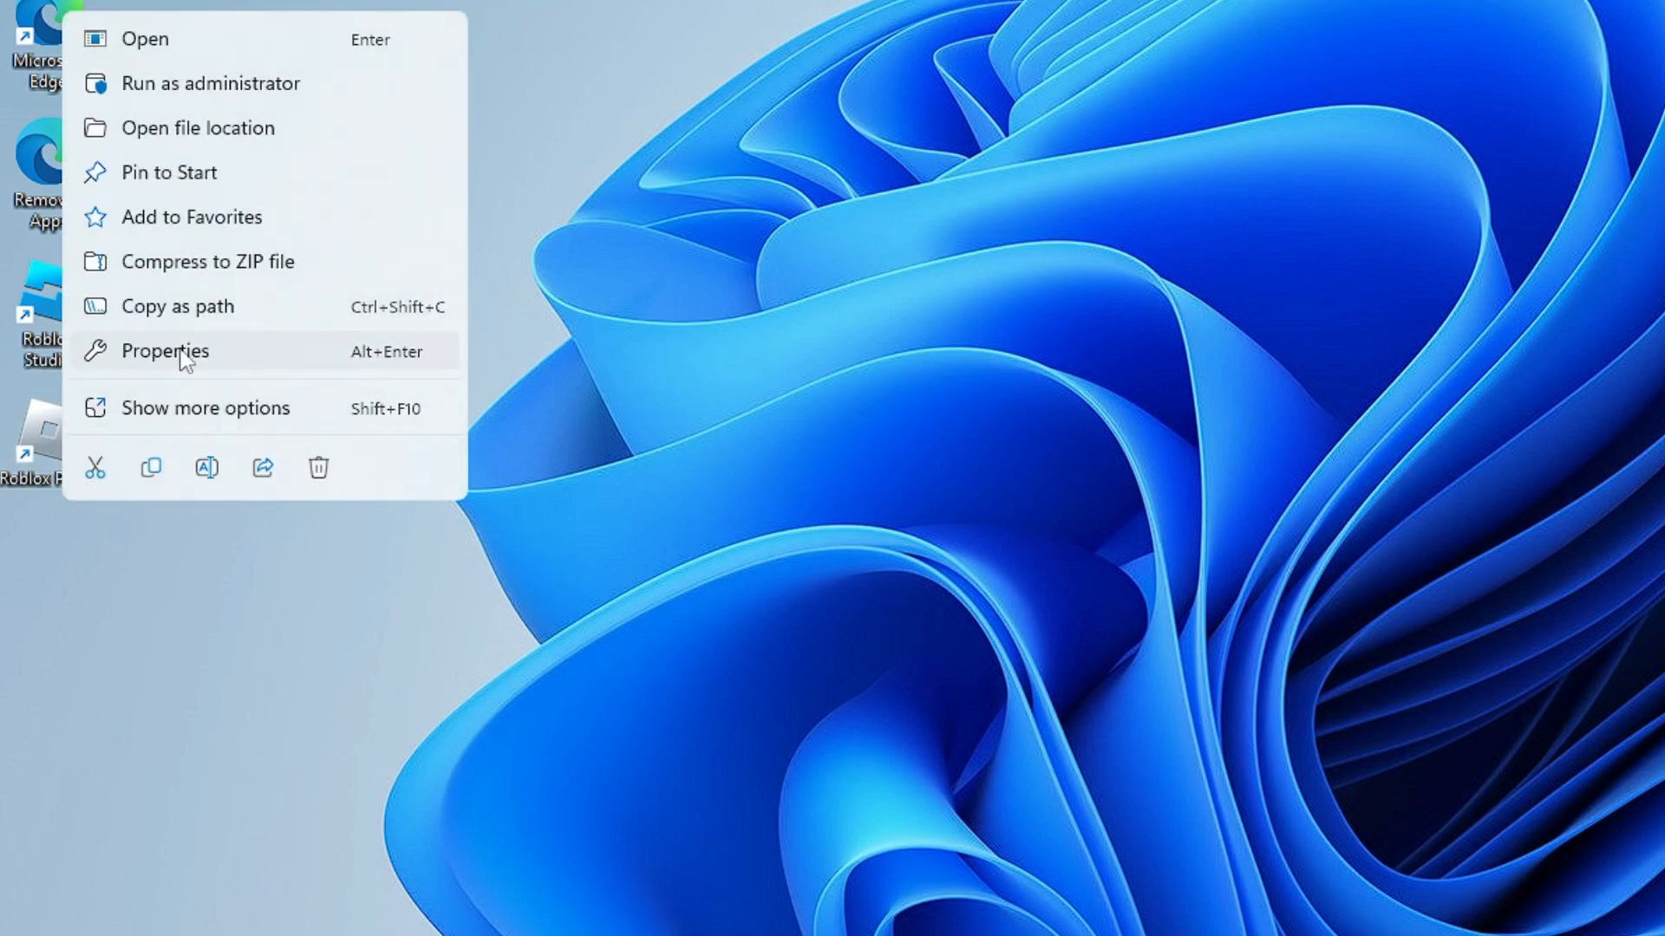
pyautogui.click(165, 351)
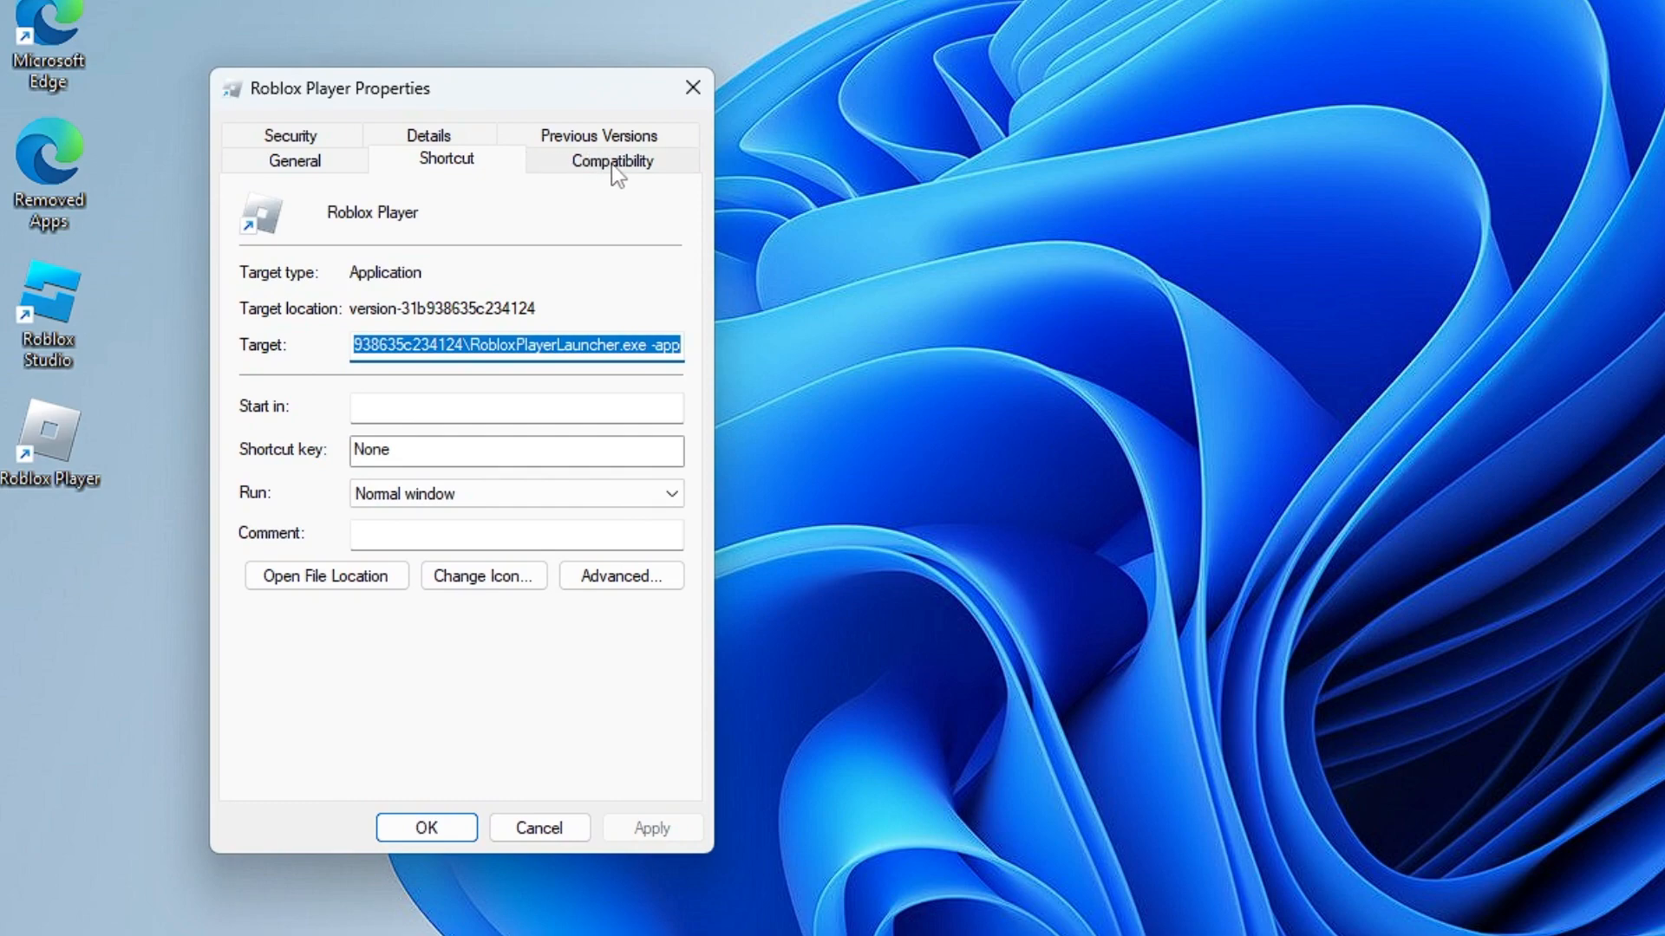
pyautogui.click(612, 159)
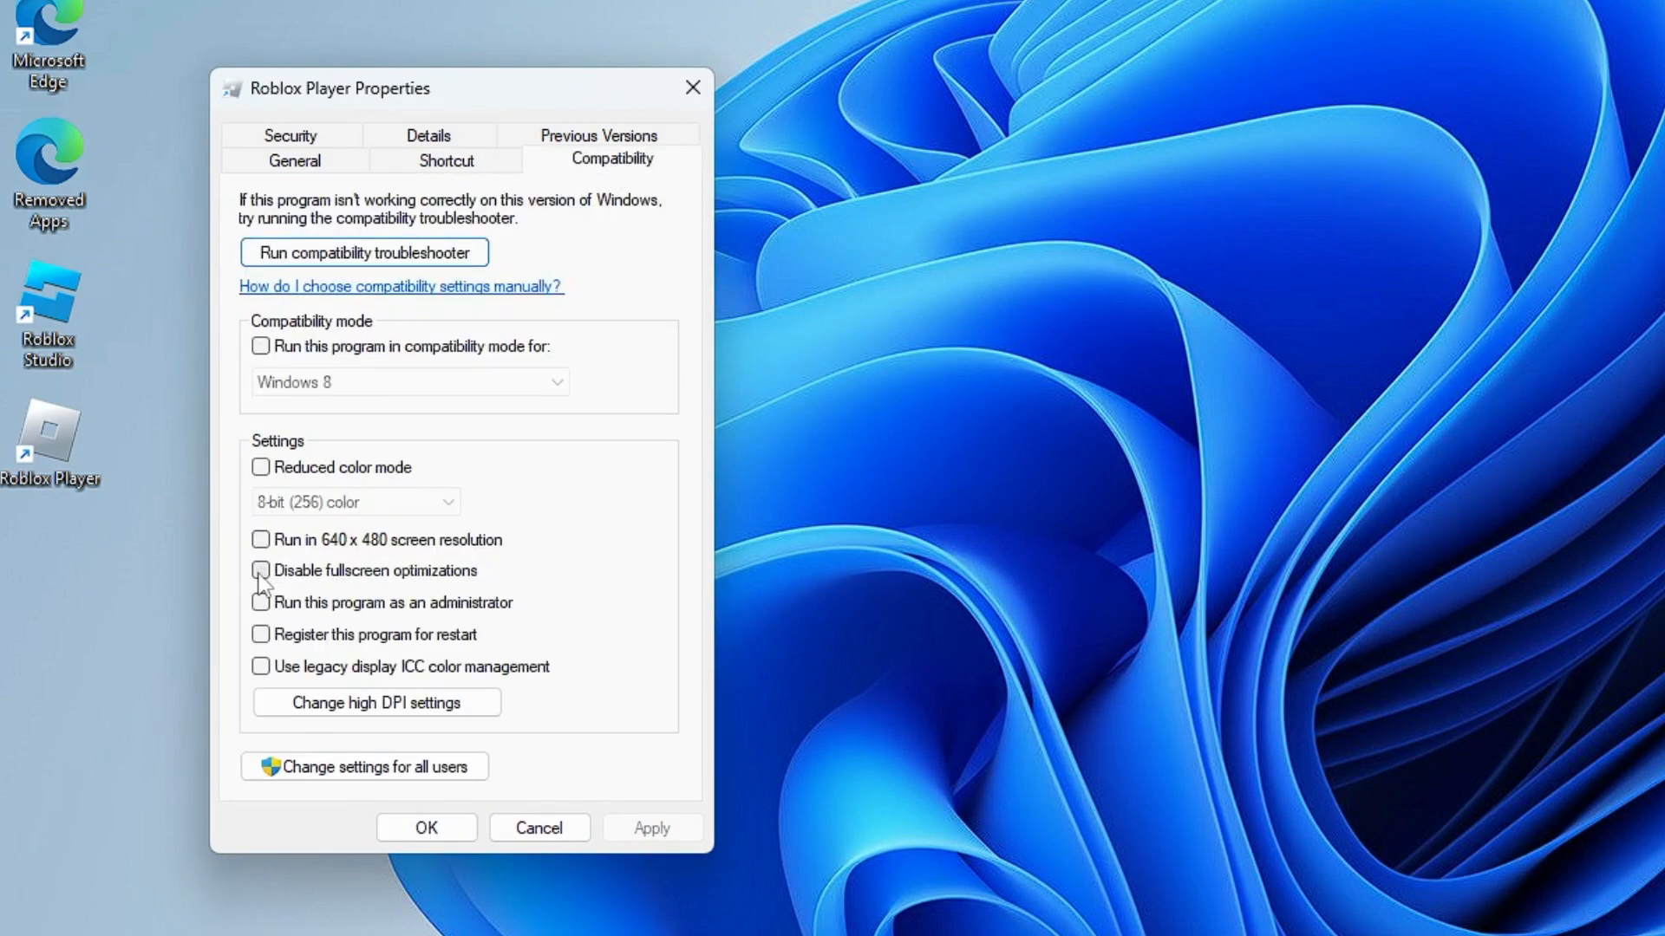
pyautogui.click(260, 571)
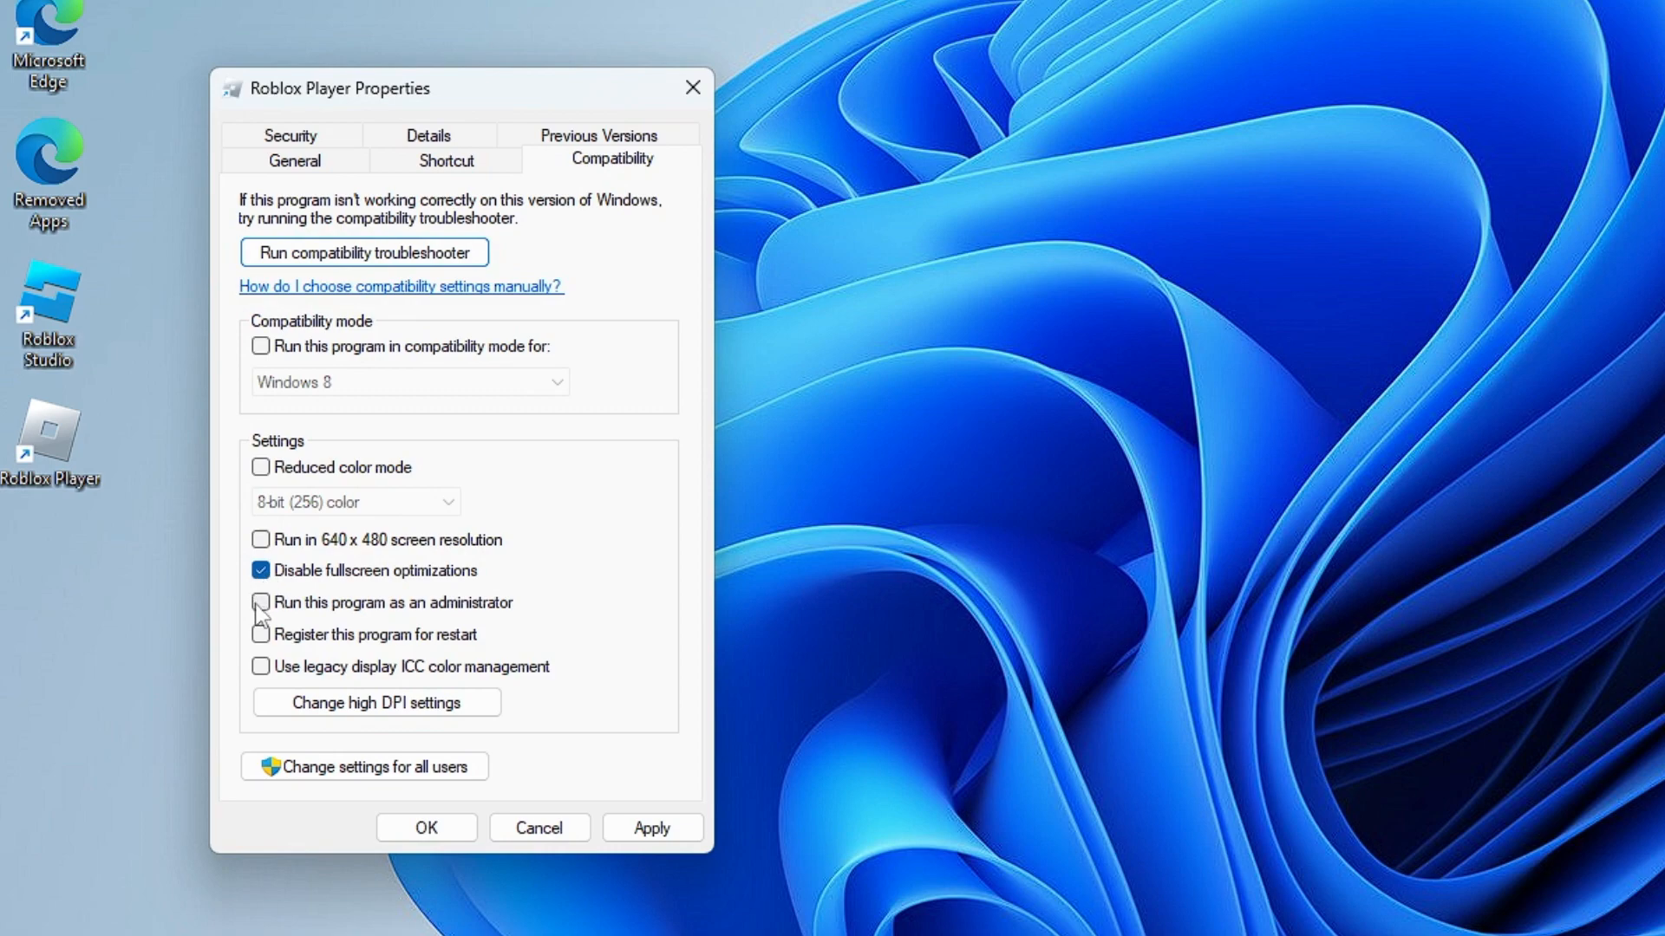
pyautogui.click(260, 602)
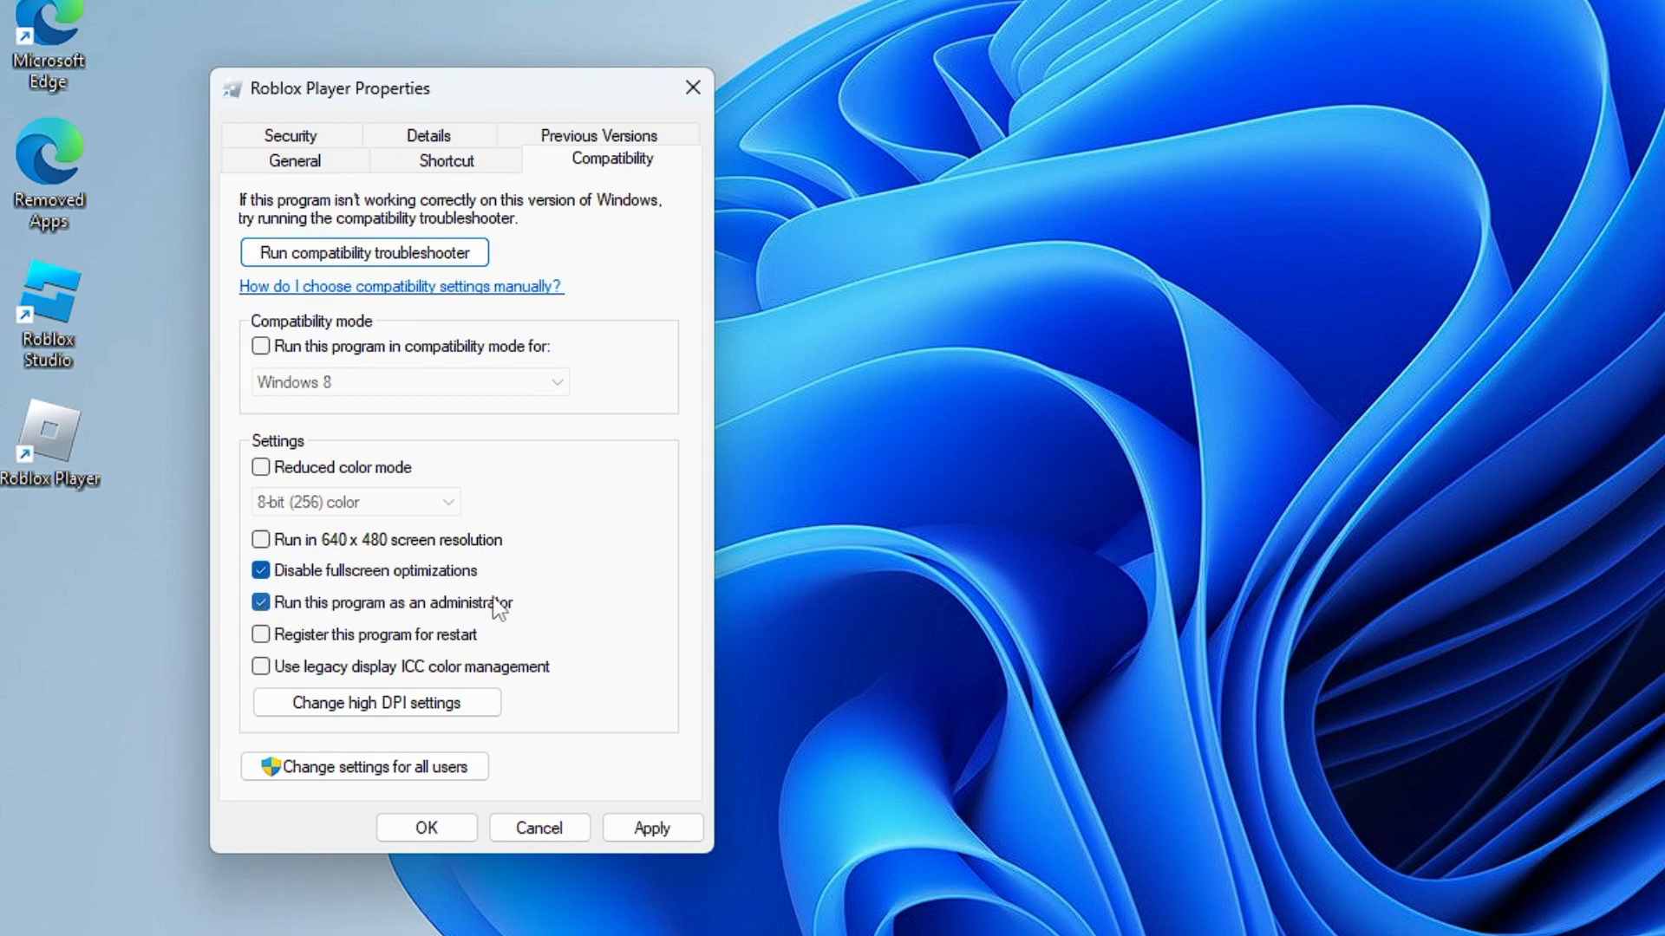
pyautogui.moveTo(602, 824)
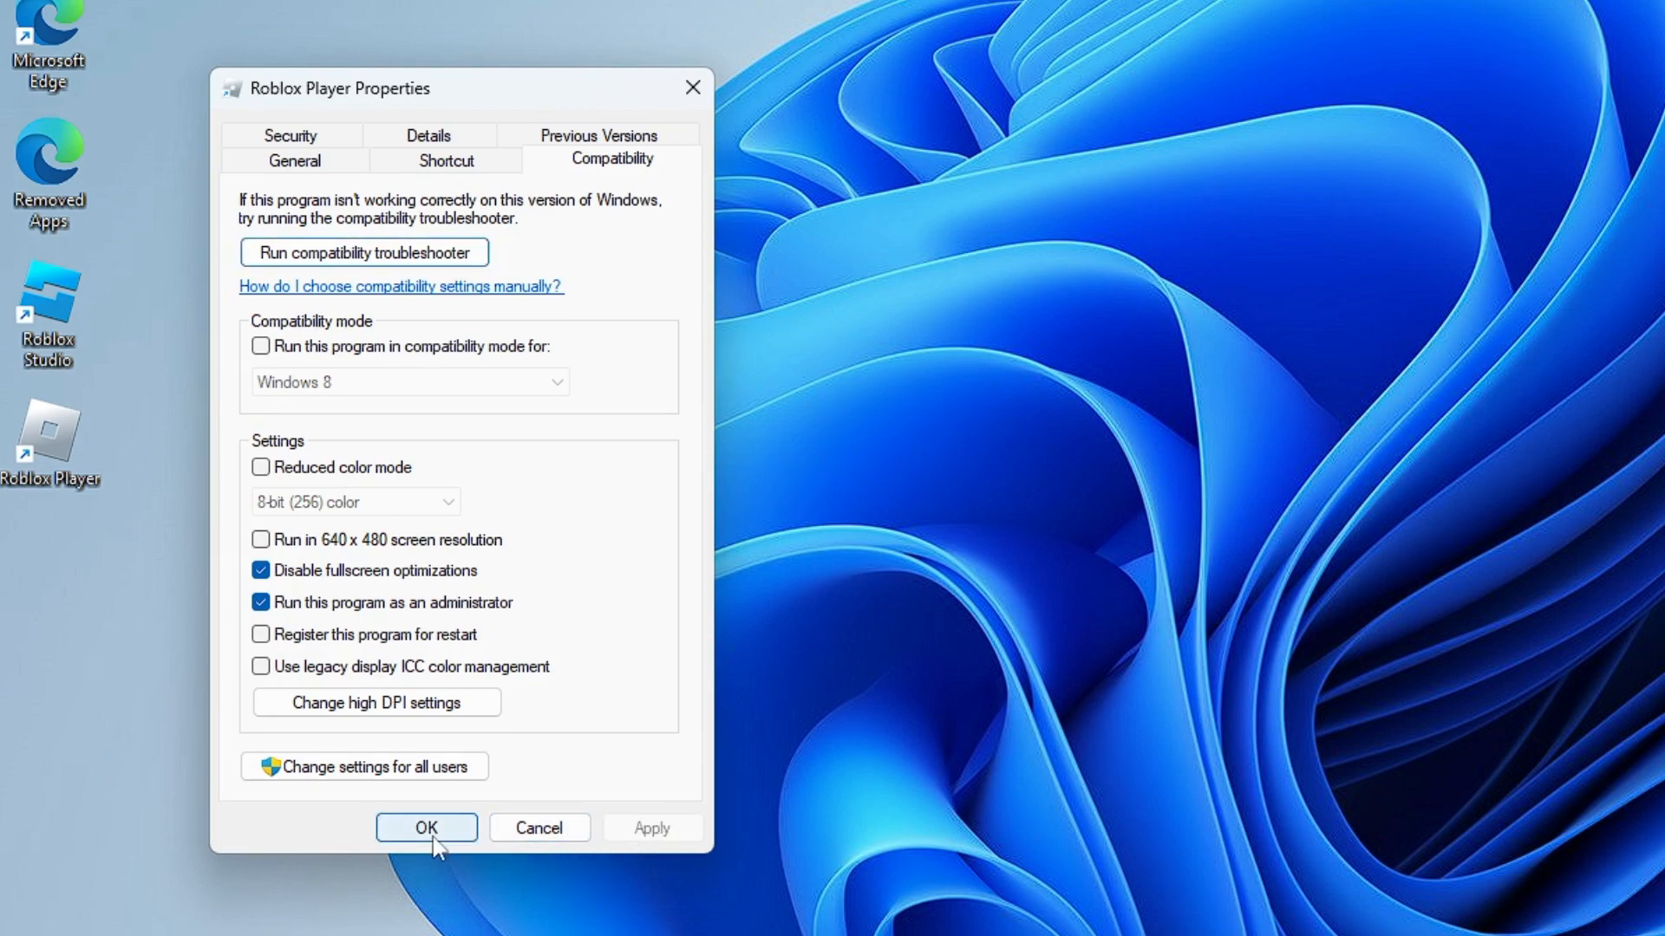
pyautogui.click(427, 828)
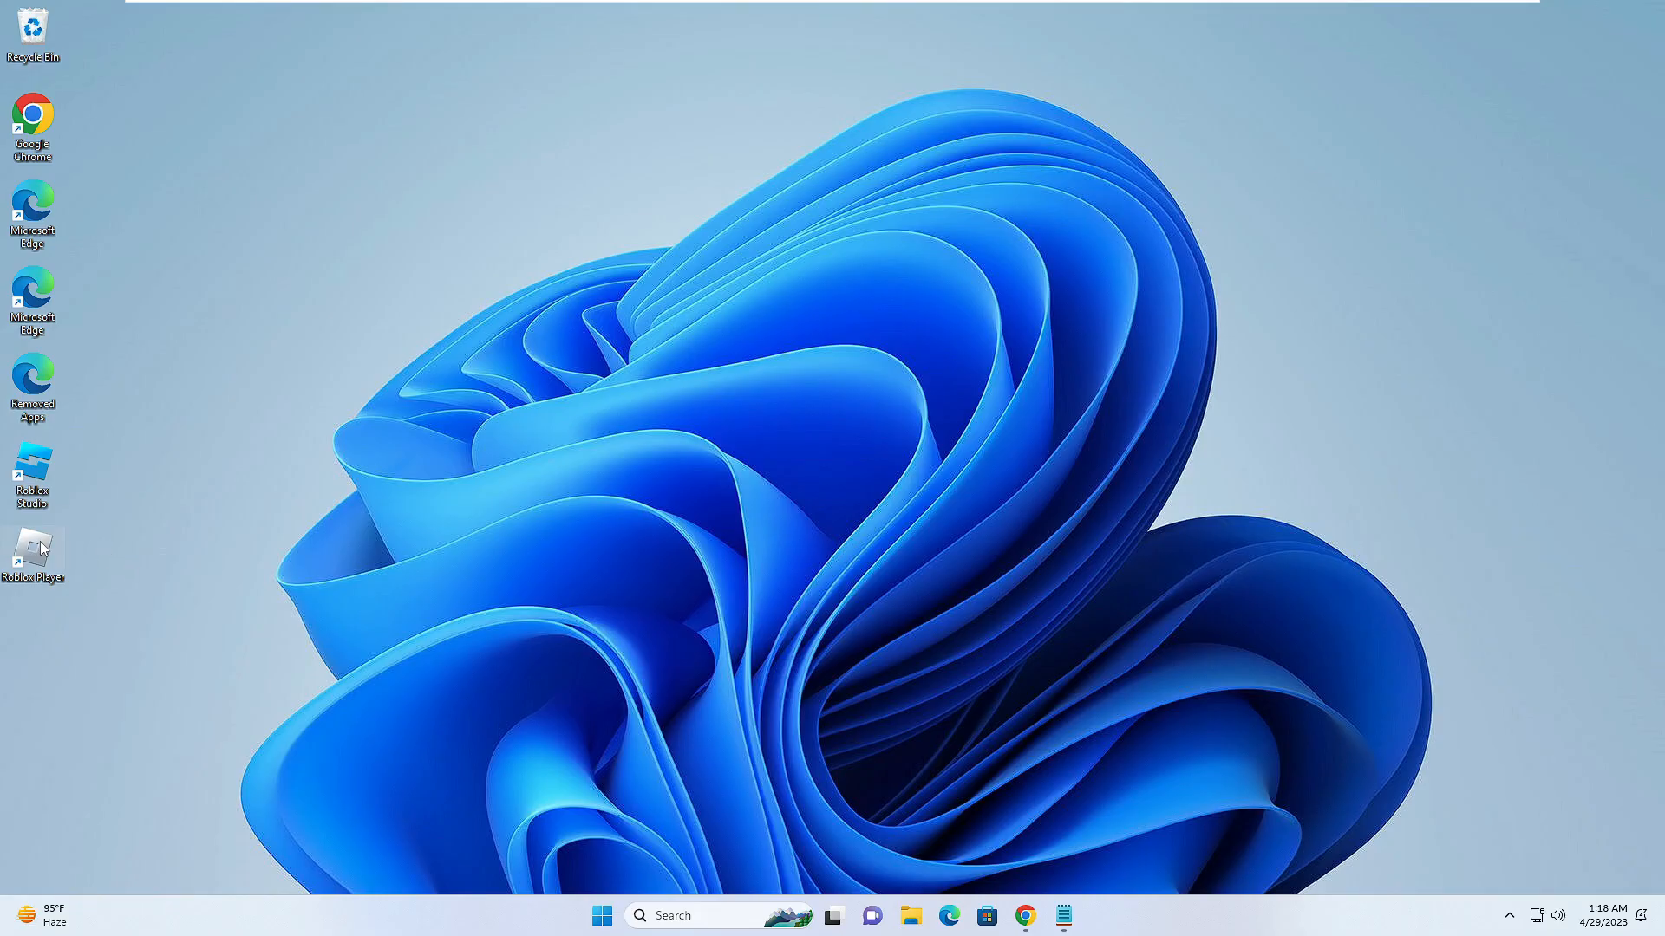
# - Launch Roblox Player from the desktop and approve the UAC prompt with Yes
pyautogui.doubleClick(33, 553)
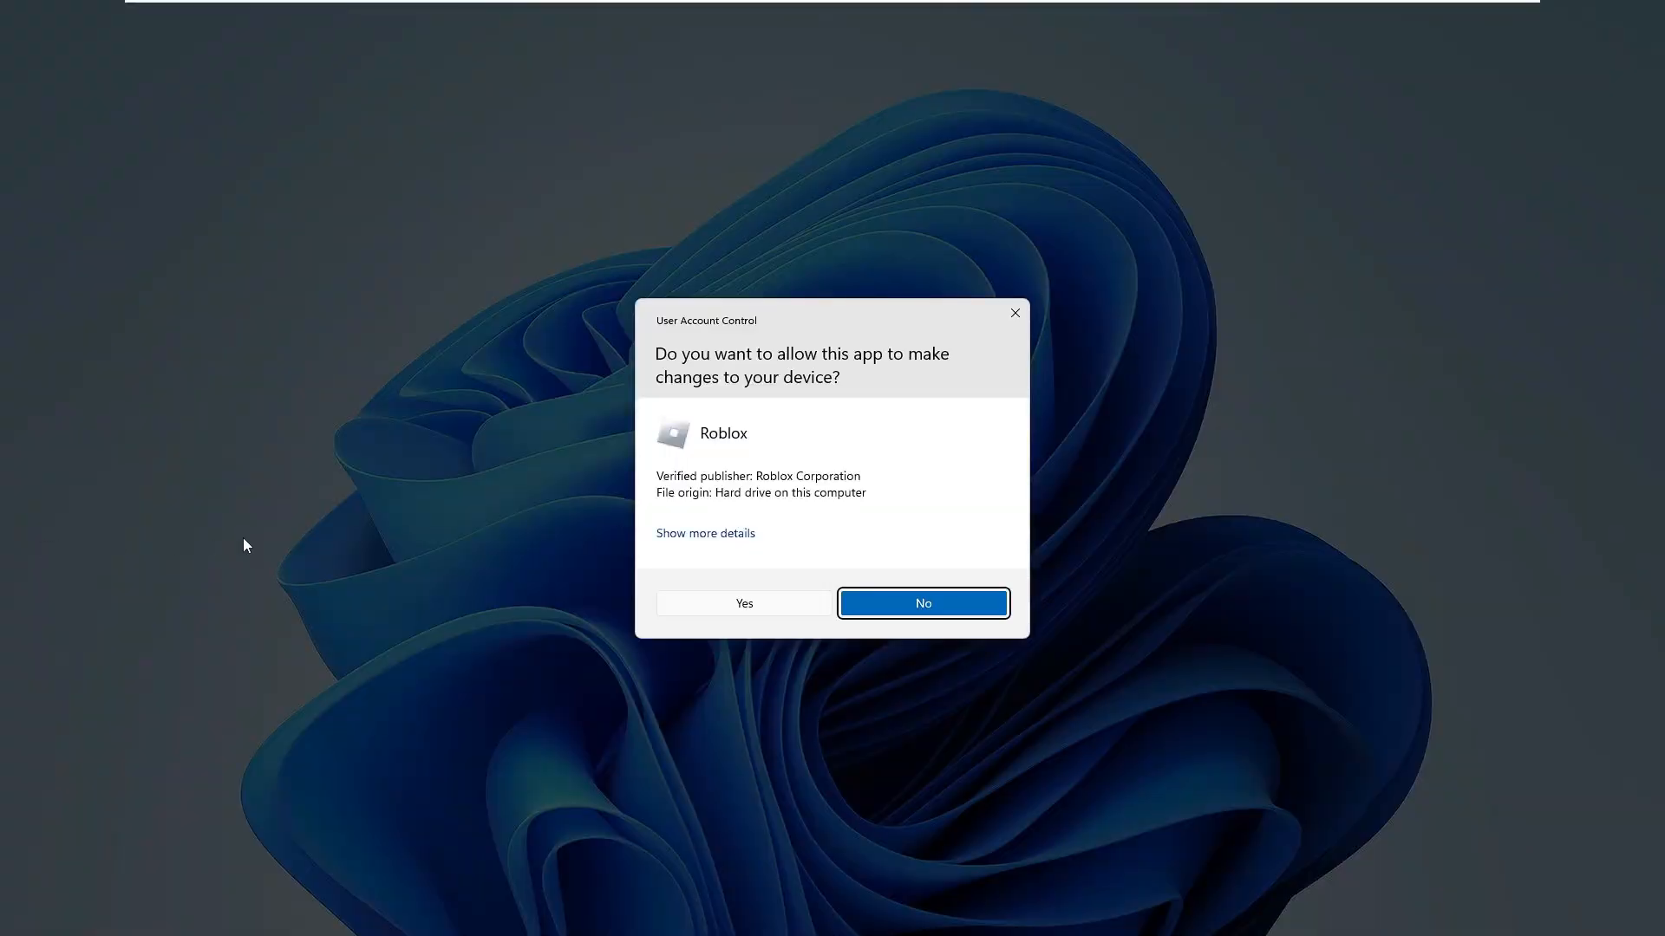
pyautogui.click(743, 603)
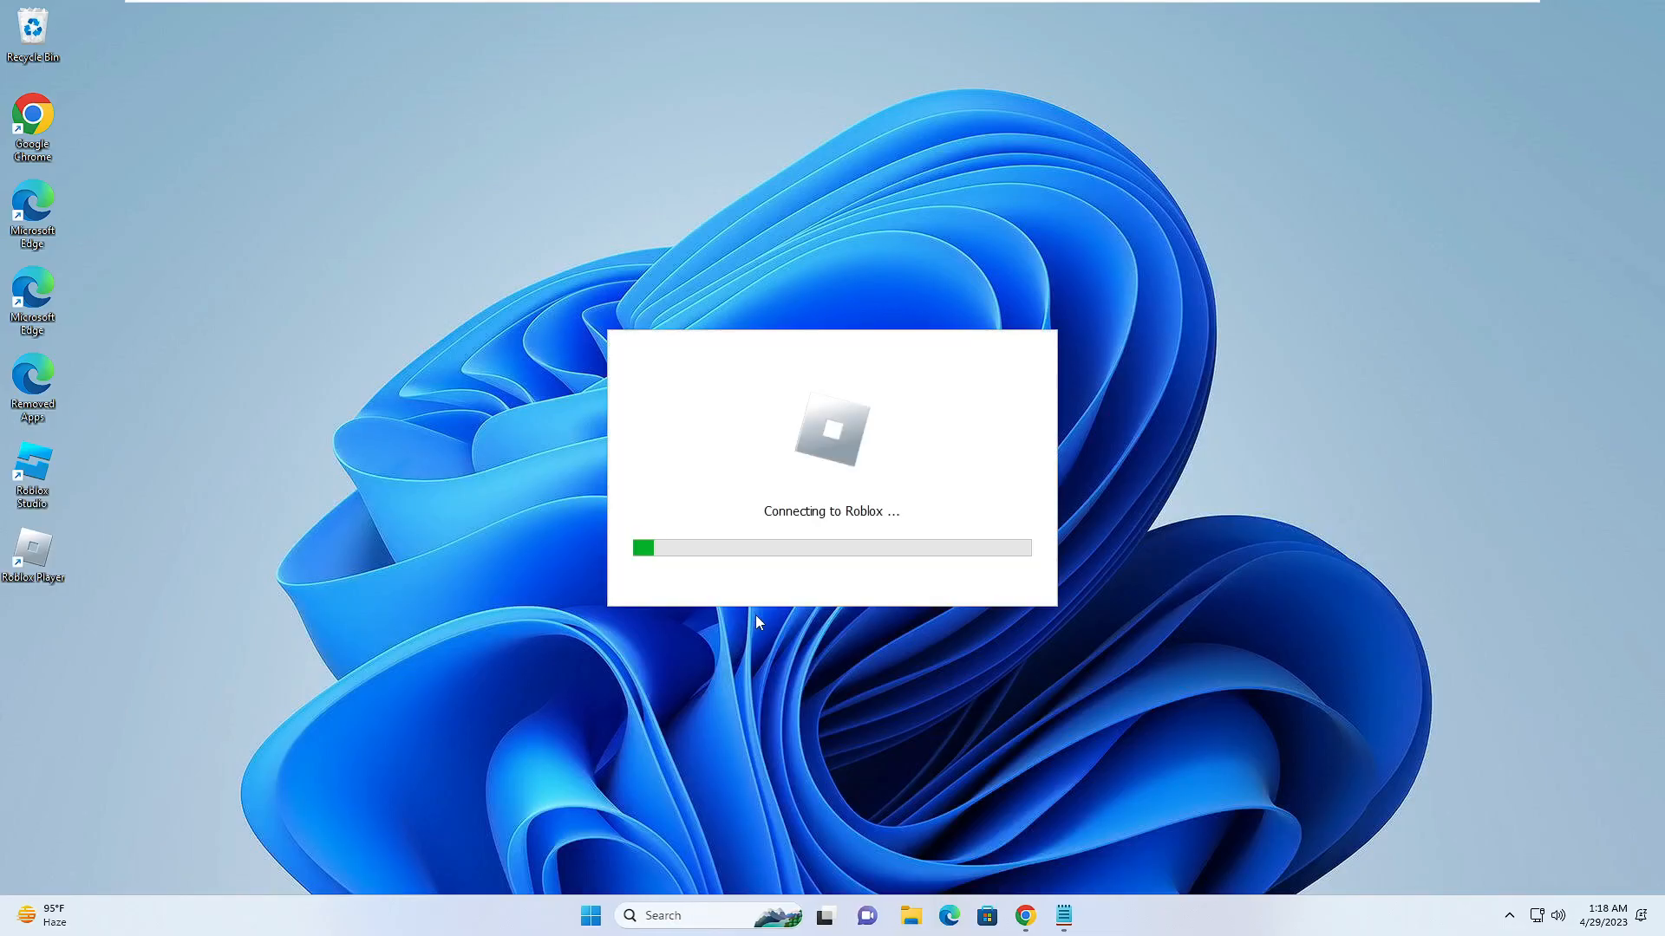